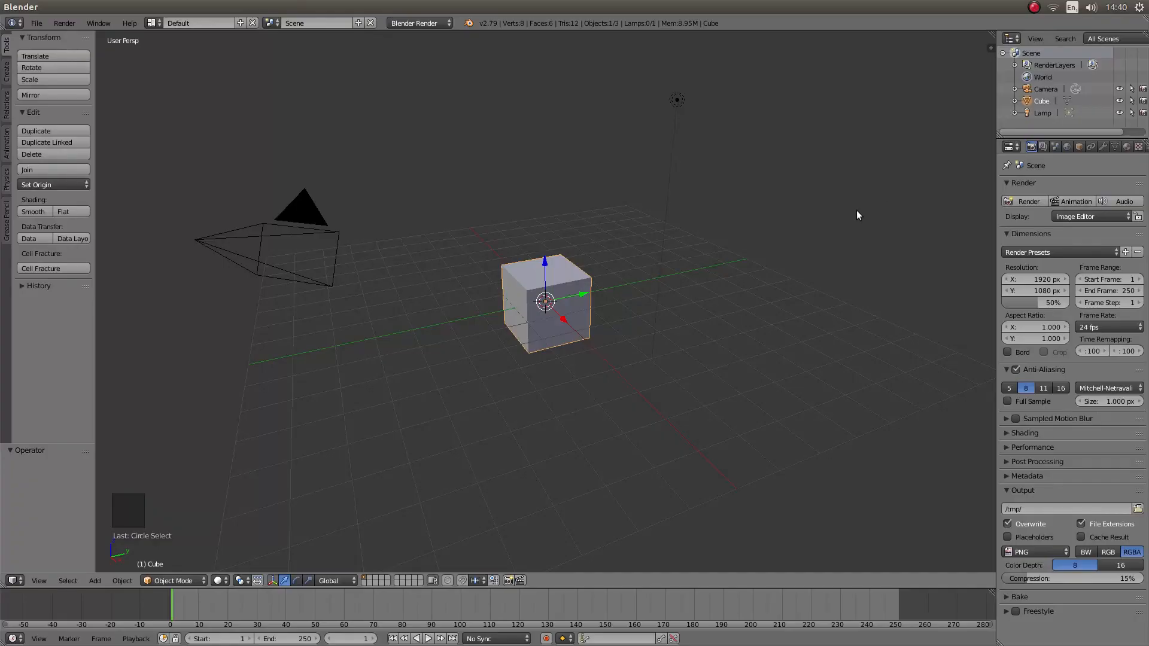
pyautogui.moveTo(518, 286)
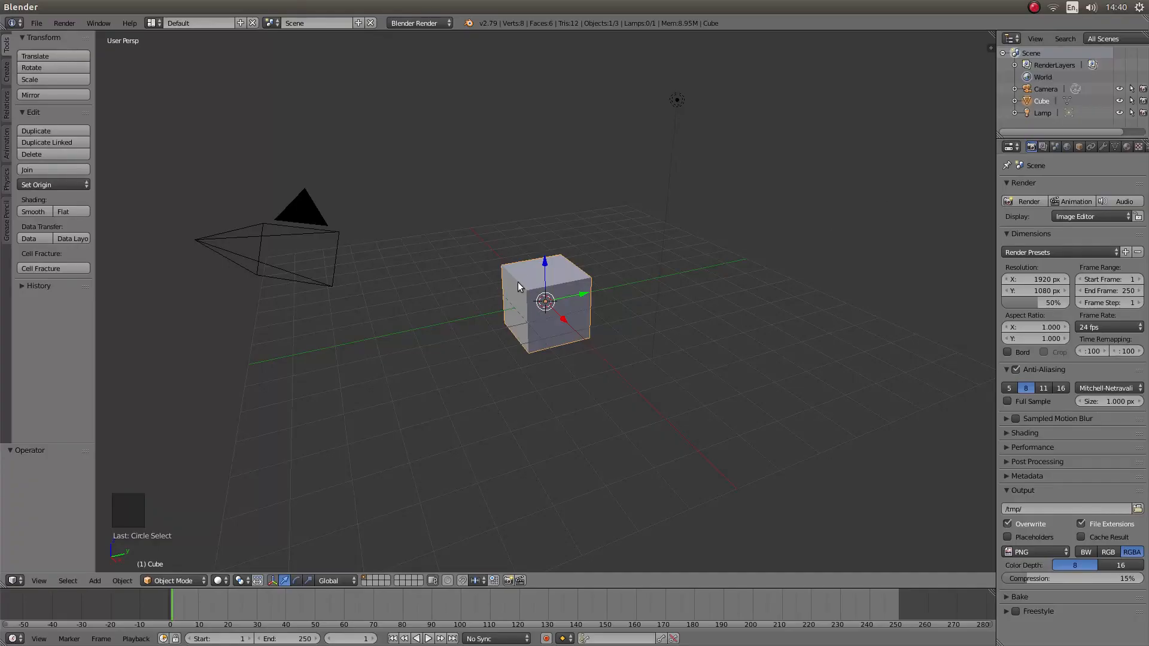
# - Delete the default cube so only the camera and lamp remain
pyautogui.press('x')
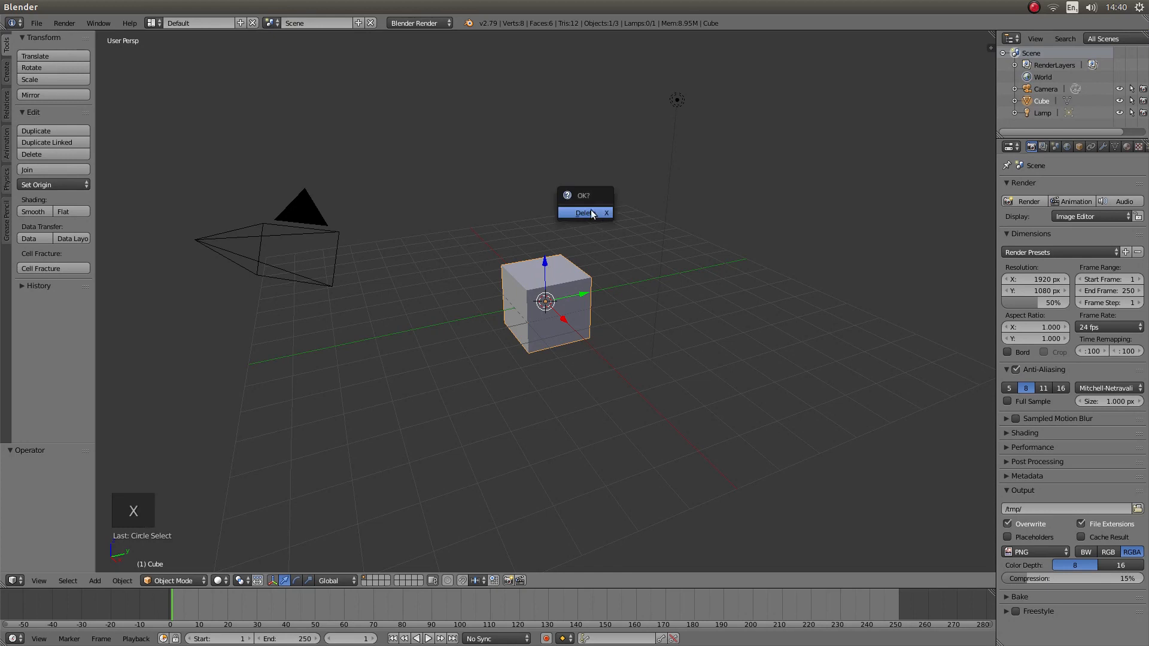
pyautogui.click(584, 212)
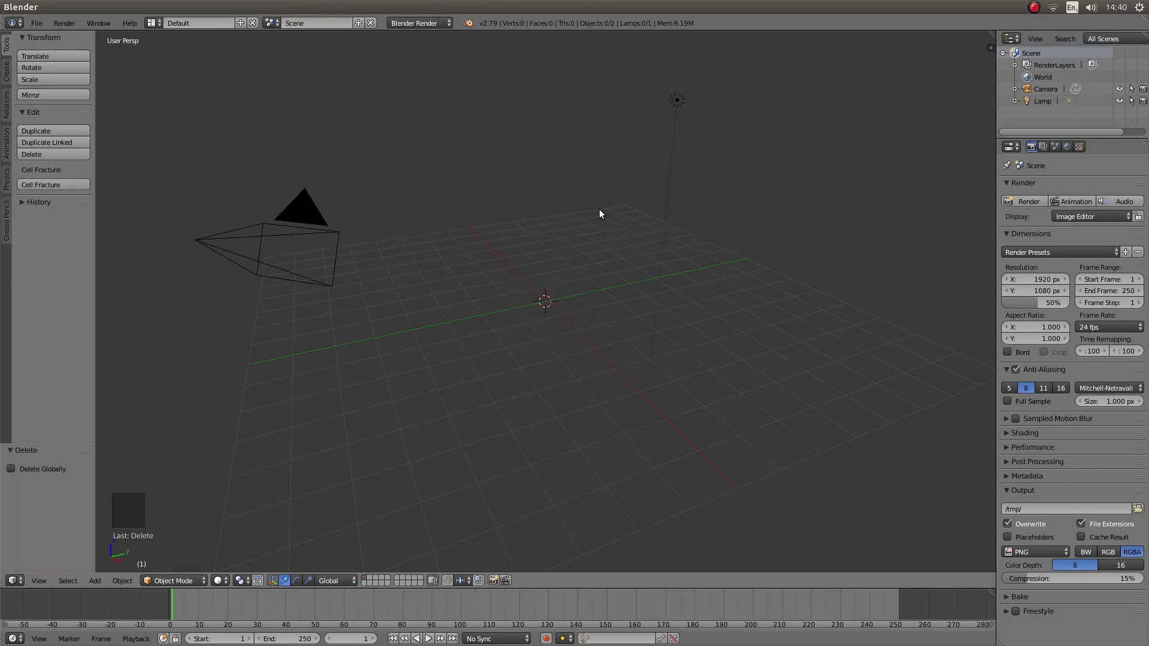
# - Add a circle mesh at the origin, view it in orthographic top view, and zoom in
pyautogui.press('shift+a')
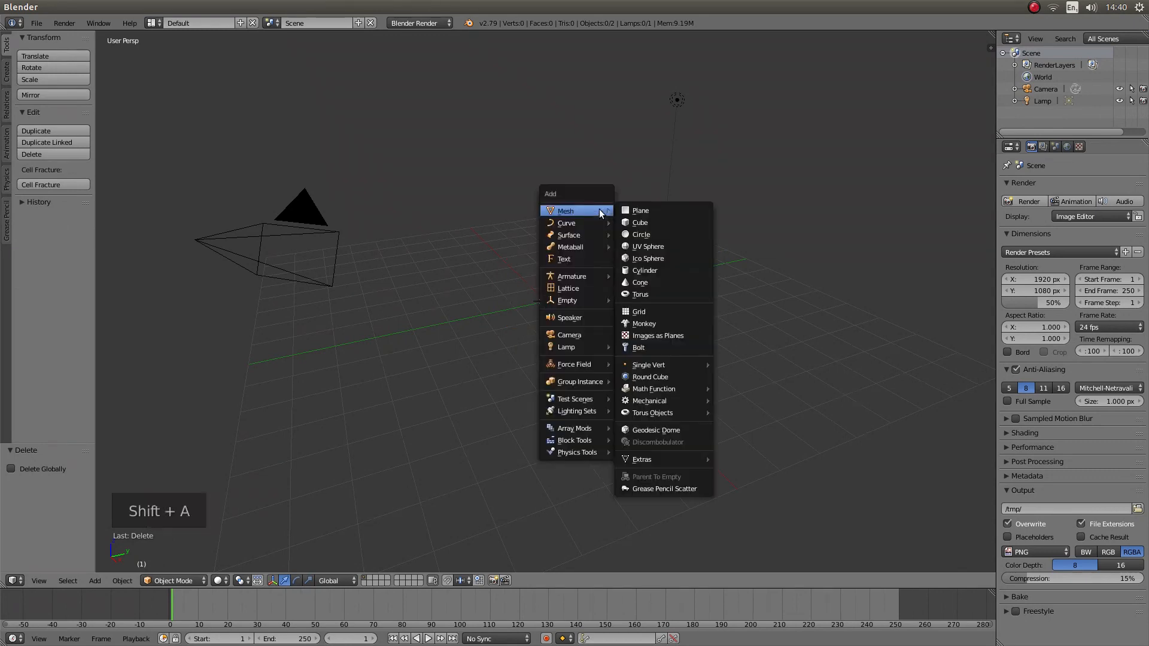
pyautogui.moveTo(652, 234)
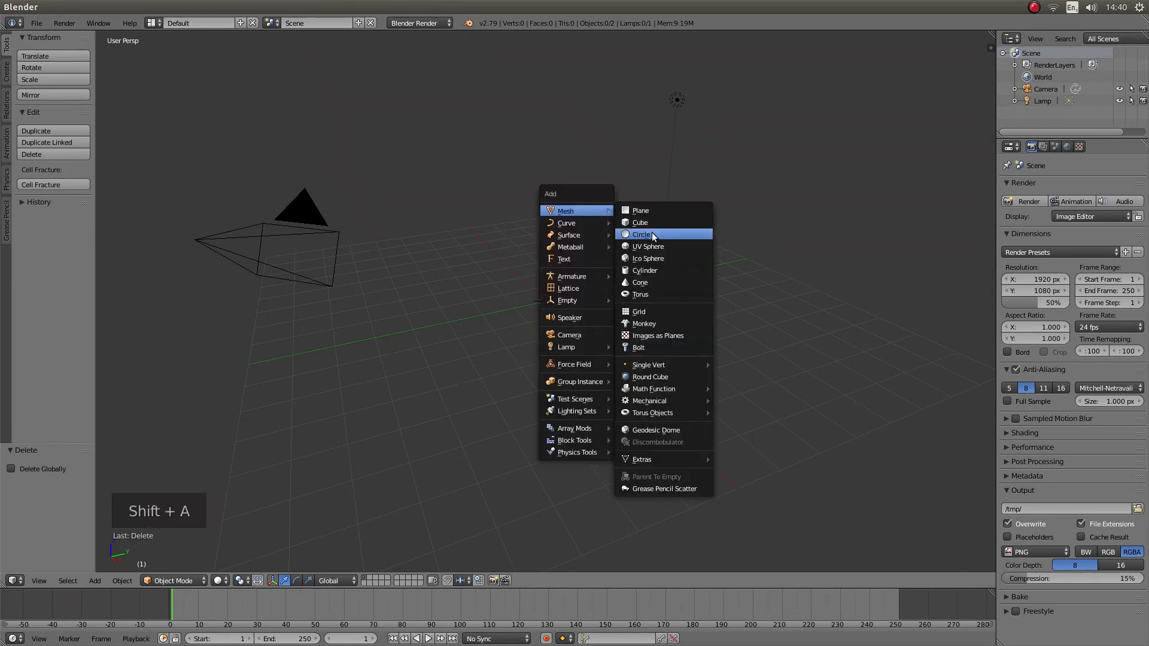
pyautogui.click(643, 235)
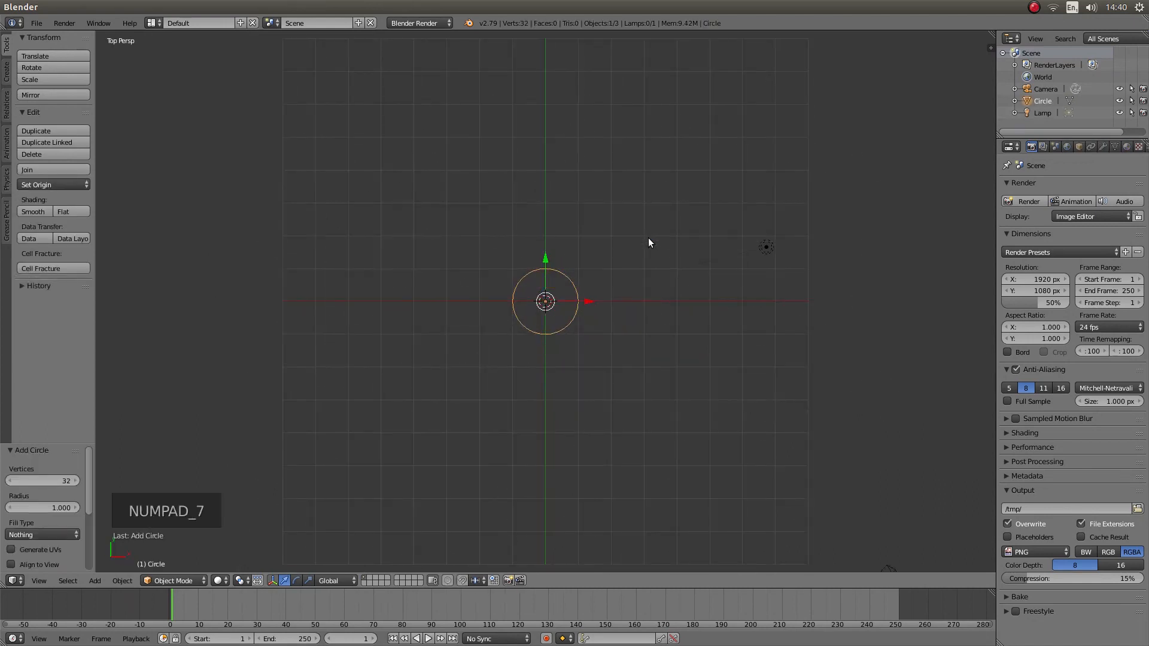
pyautogui.press('NUMPAD_5')
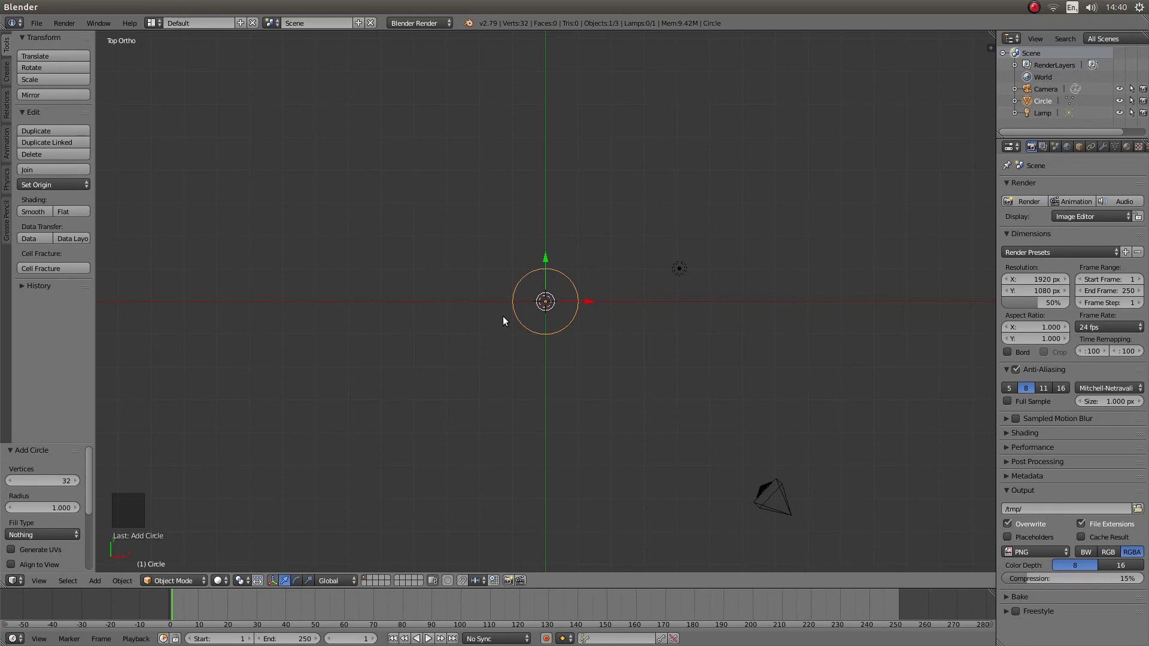
pyautogui.moveTo(616, 291)
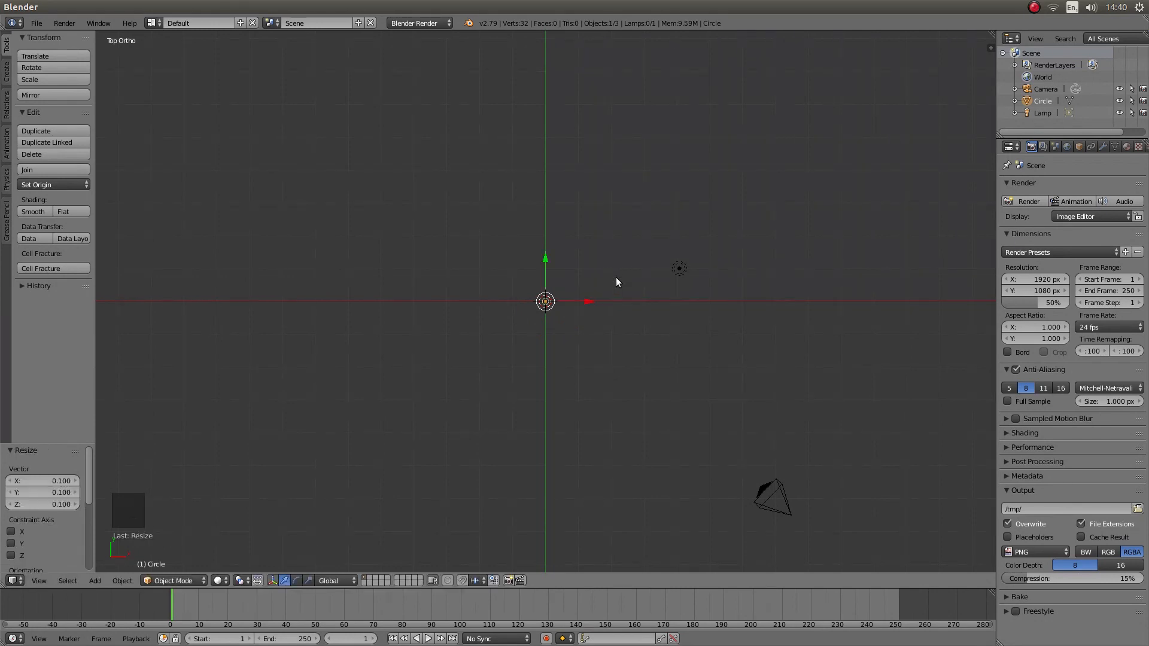
pyautogui.scroll(3)
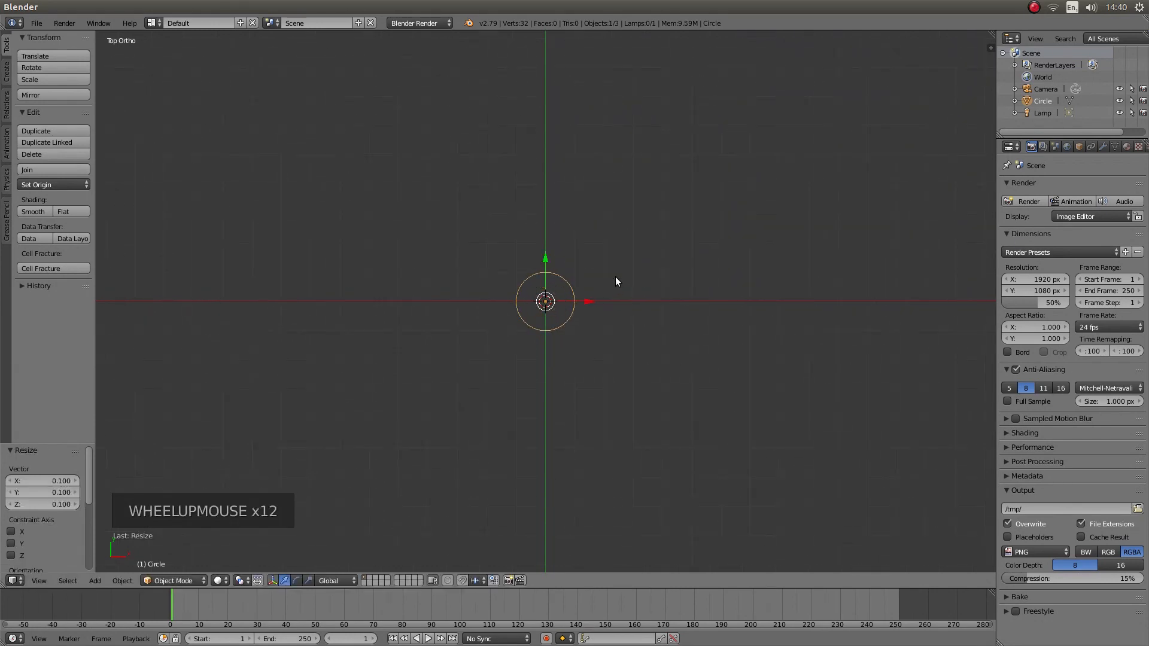
pyautogui.scroll(3)
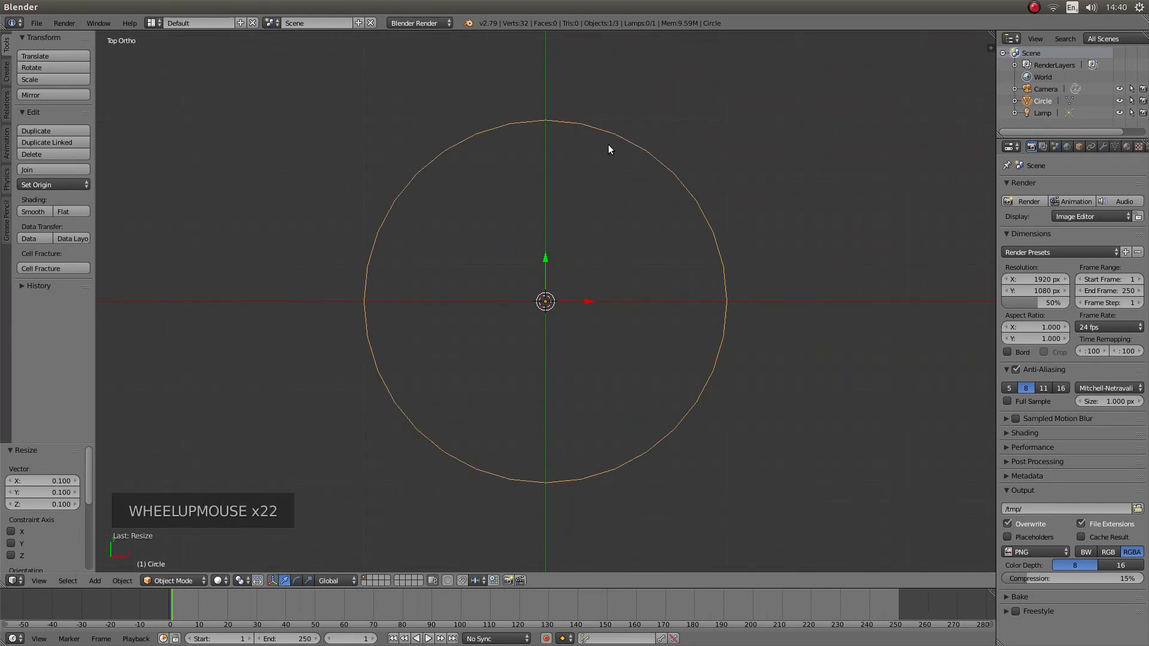
pyautogui.moveTo(717, 311)
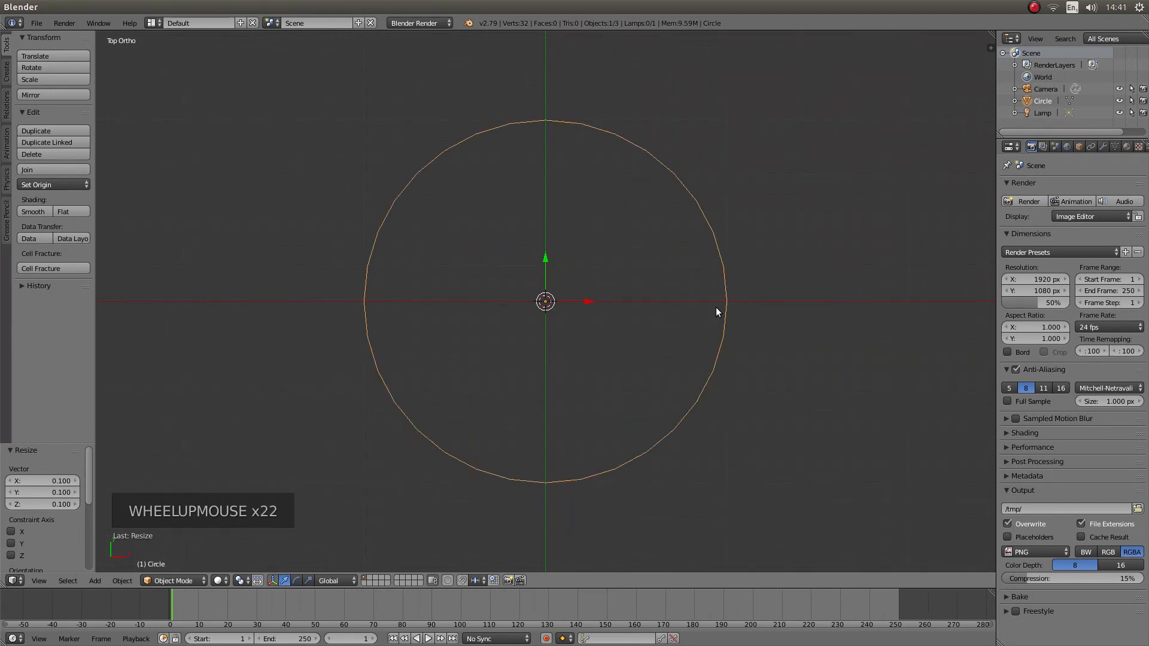
# - In Edit Mode, extrude the circle's rightmost vertex 0.5 along X
pyautogui.press('Tab')
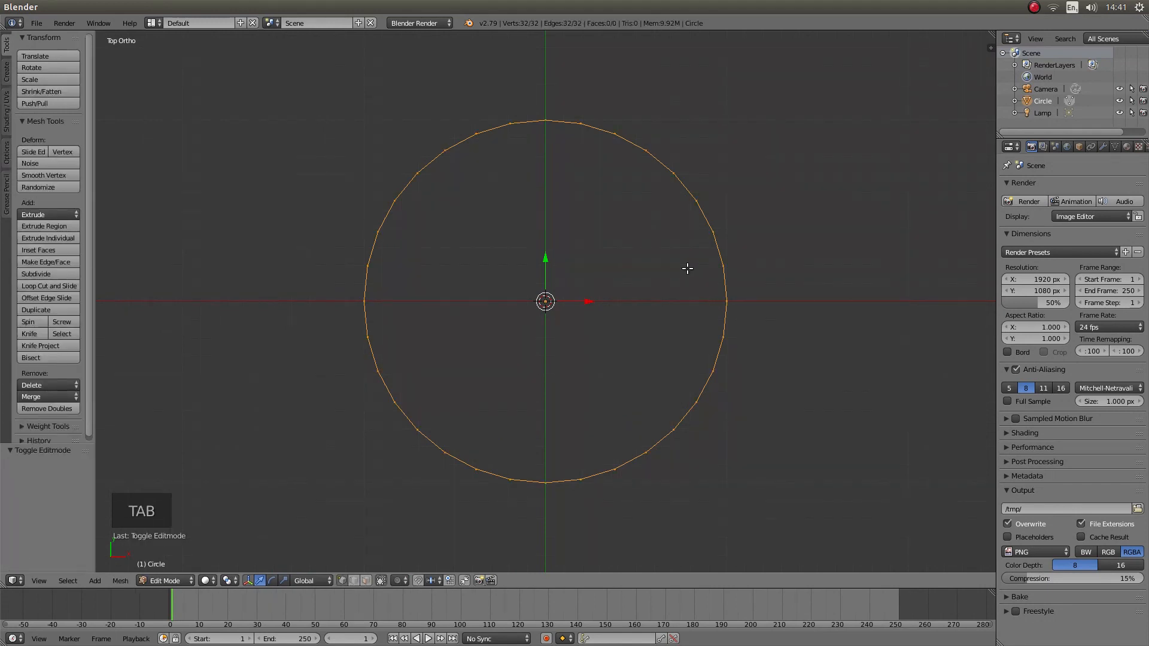
pyautogui.moveTo(746, 214)
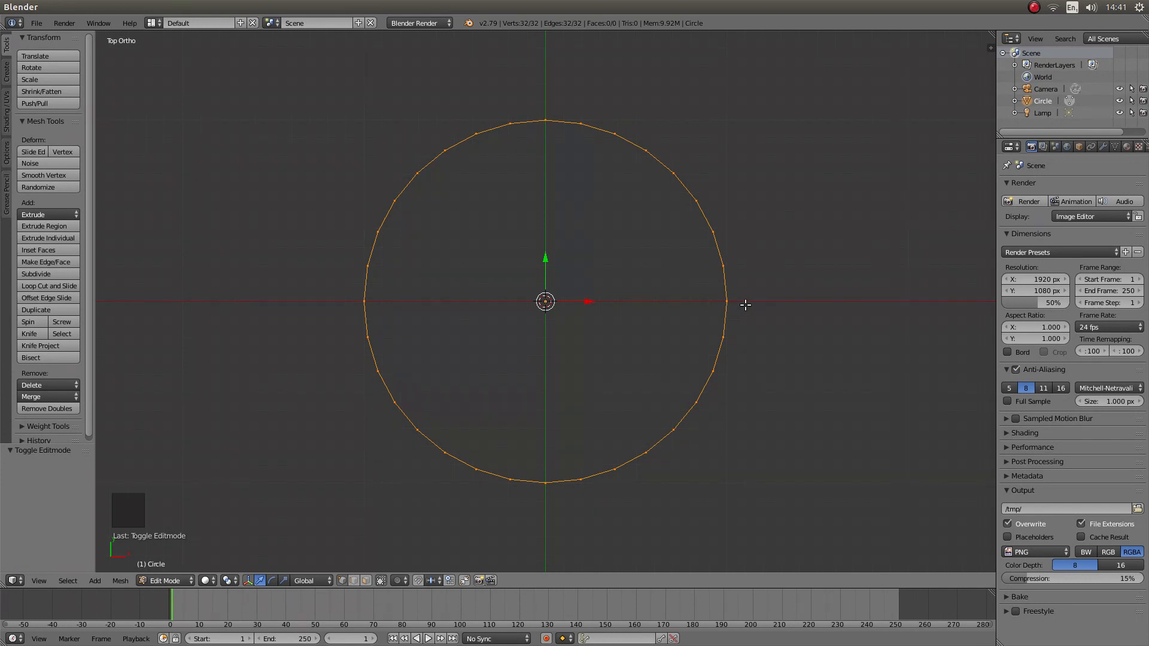
pyautogui.moveTo(727, 299)
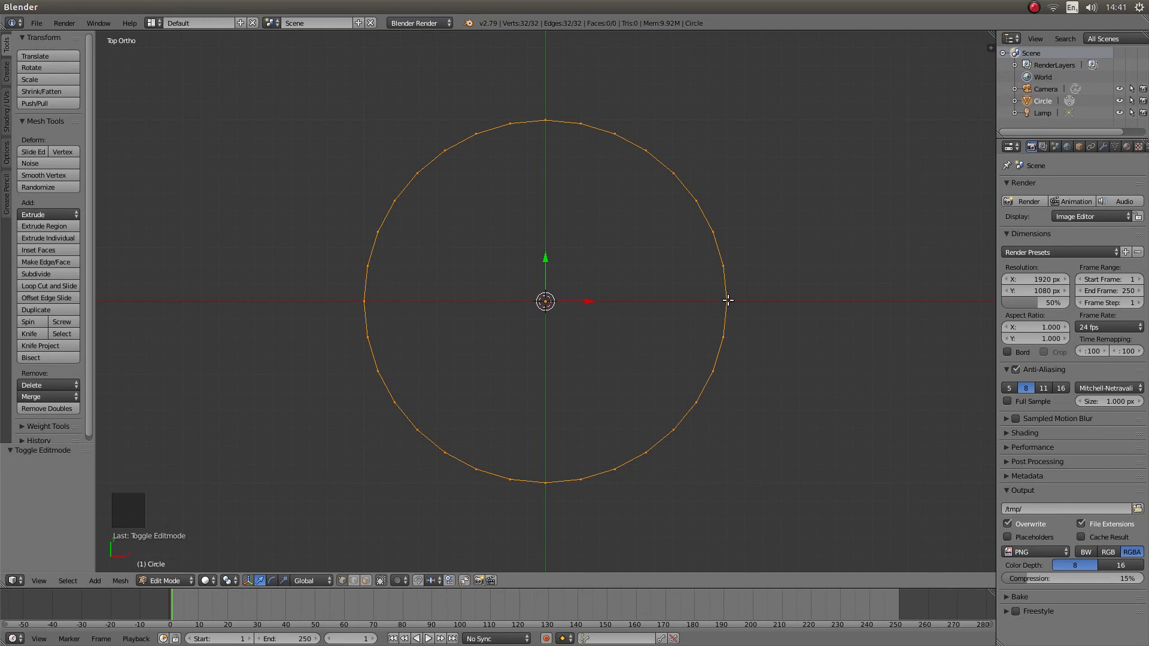
pyautogui.moveTo(616, 300)
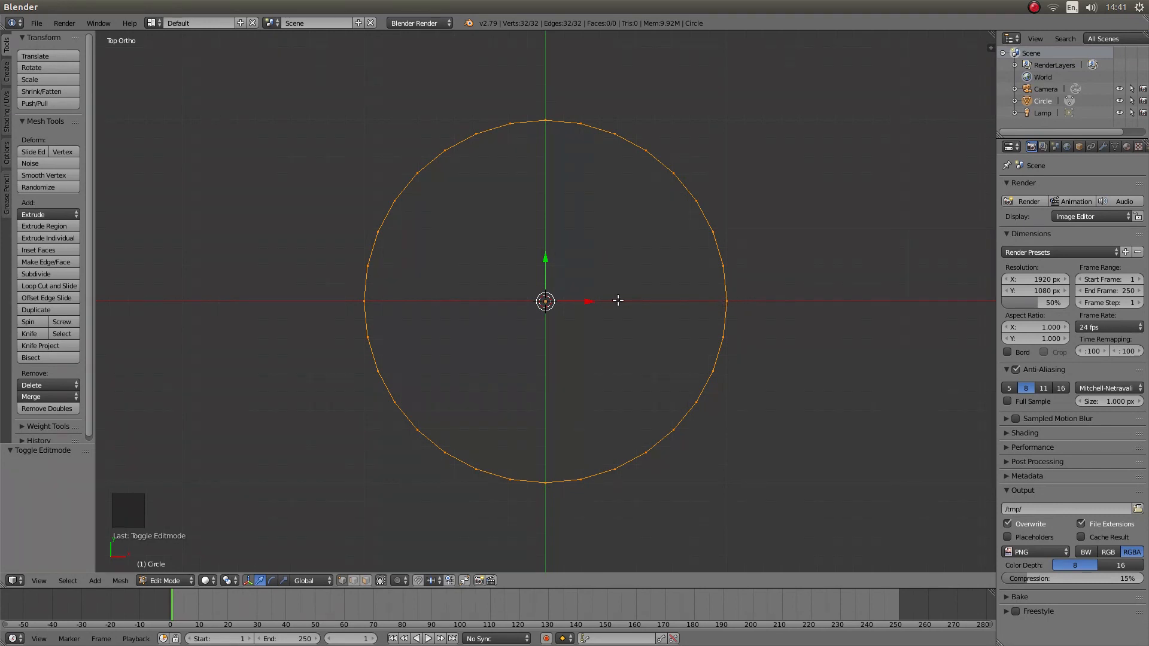
pyautogui.moveTo(731, 300)
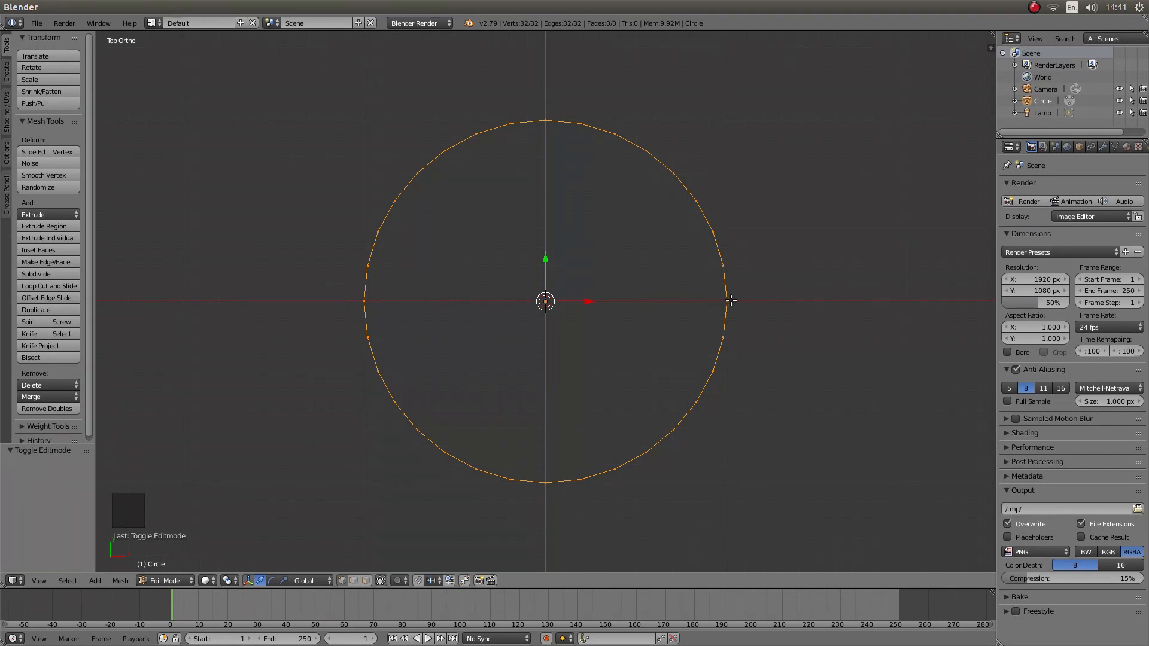
pyautogui.rightClick(726, 300)
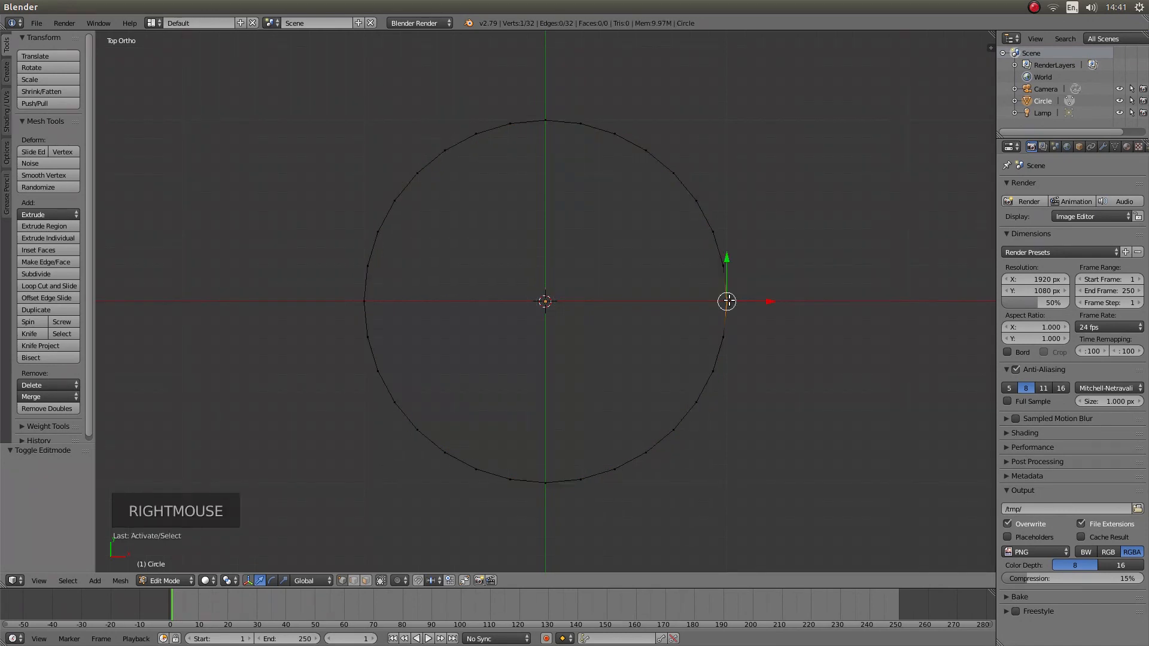
pyautogui.moveTo(772, 214)
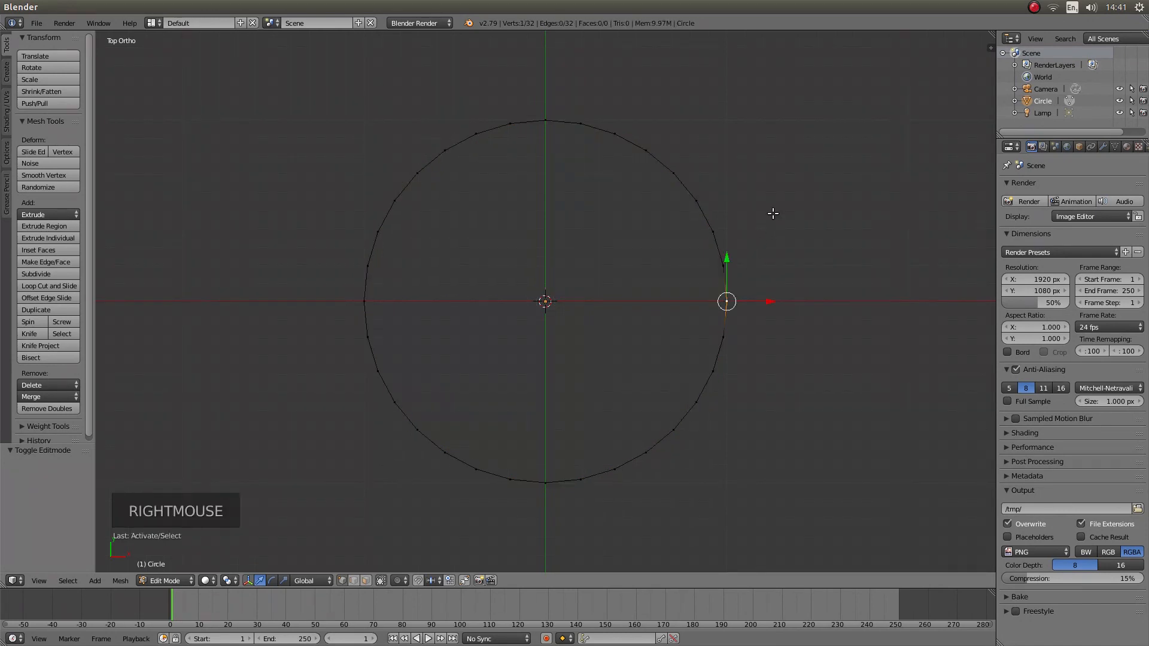
pyautogui.press('e')
pyautogui.write('.5')
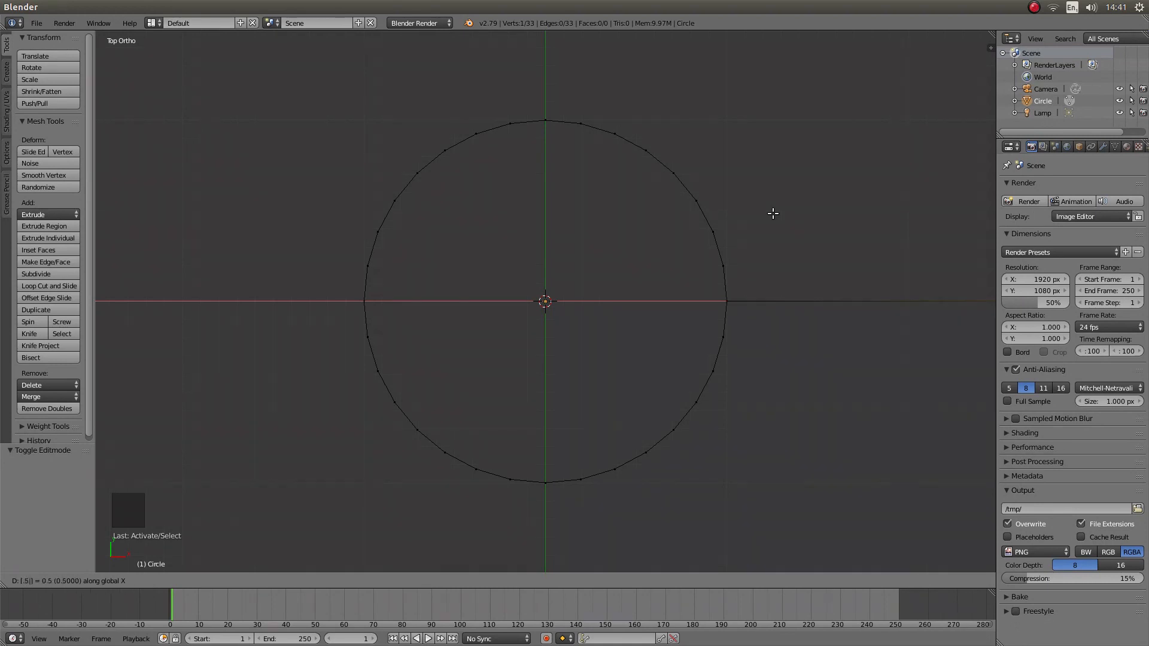
pyautogui.scroll(-3)
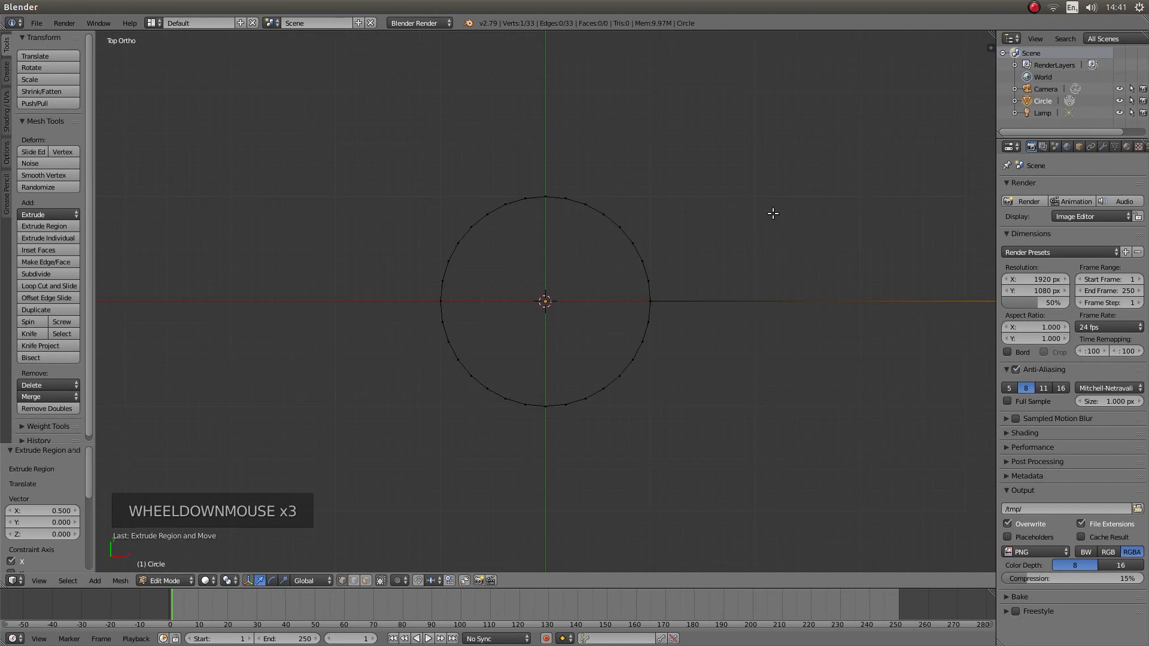
pyautogui.scroll(-3)
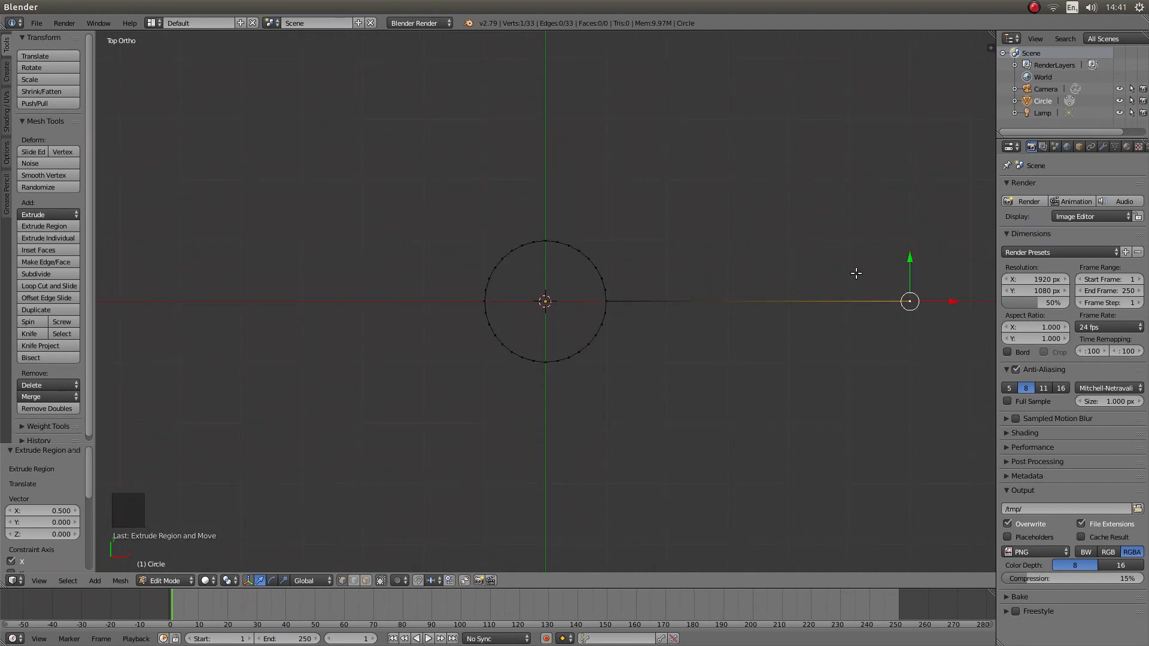
pyautogui.moveTo(854, 274)
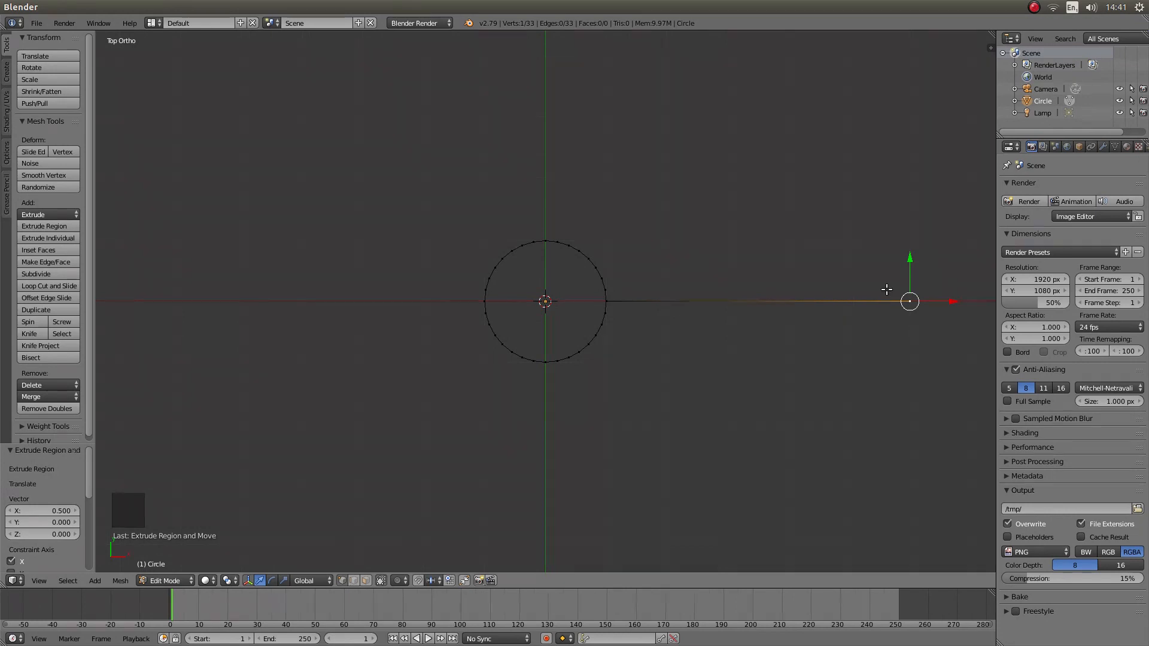
pyautogui.moveTo(618, 296)
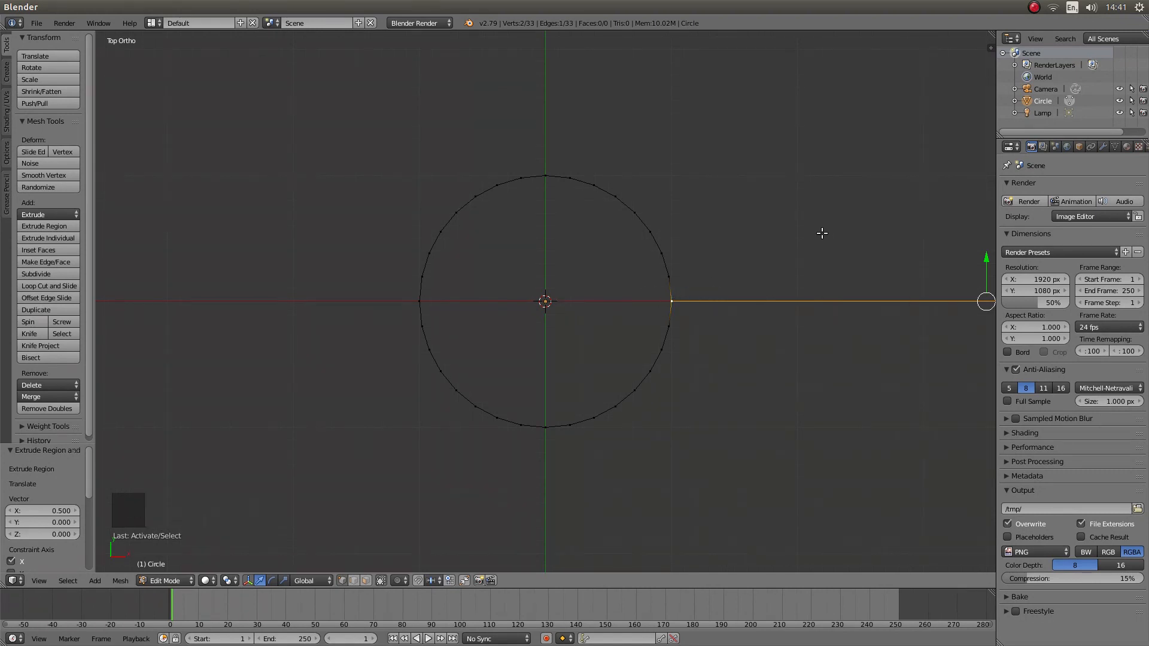
pyautogui.scroll(-3)
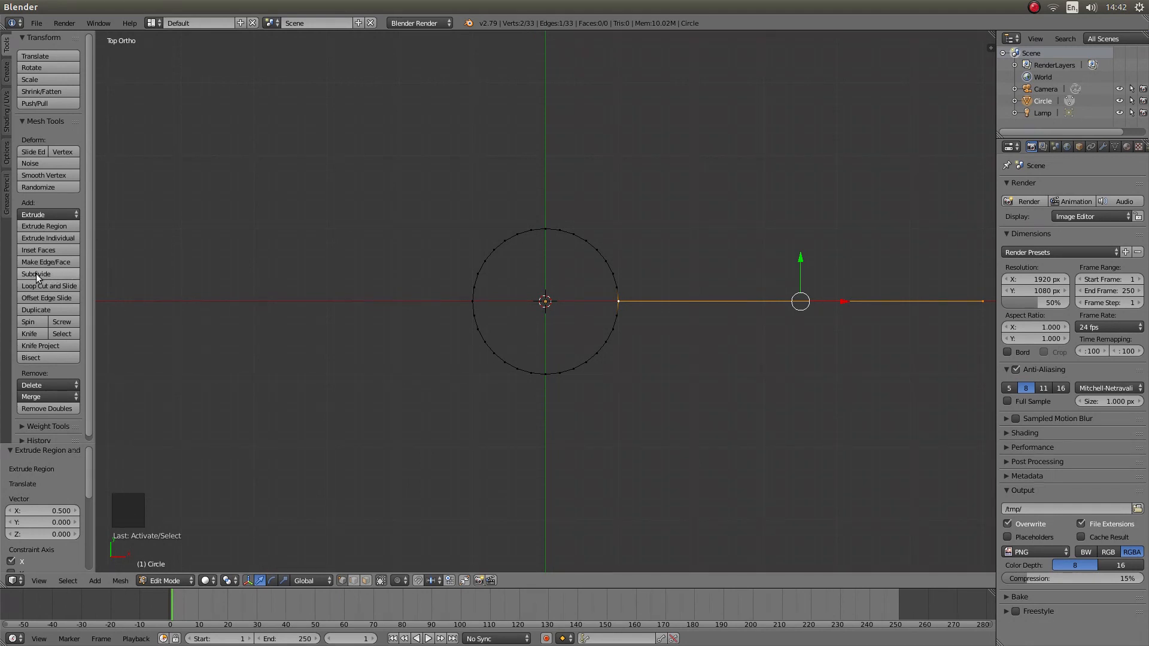
pyautogui.moveTo(35, 274)
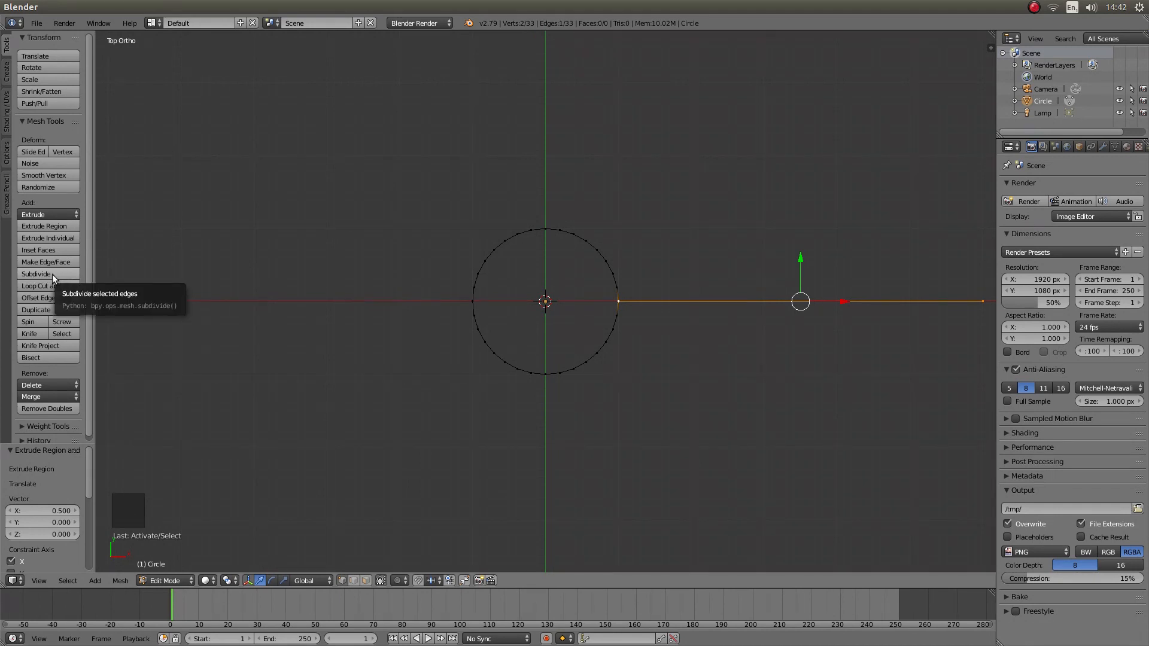
# - Subdivide the extruded edge repeatedly into evenly spaced vertices
pyautogui.click(36, 273)
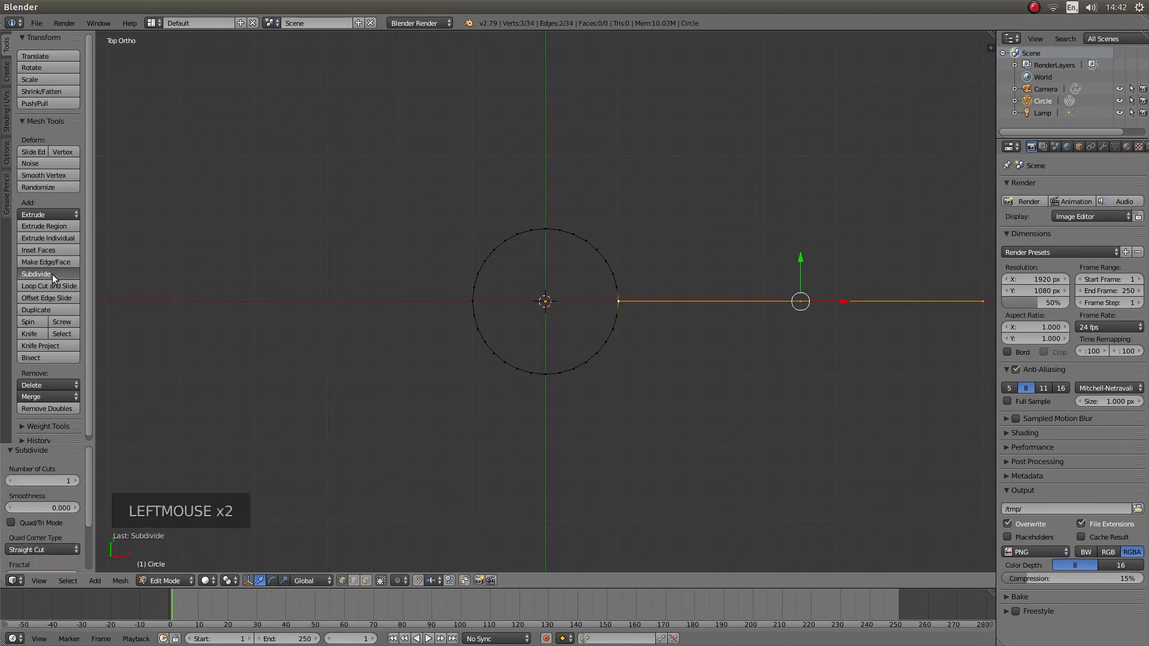
pyautogui.click(35, 274)
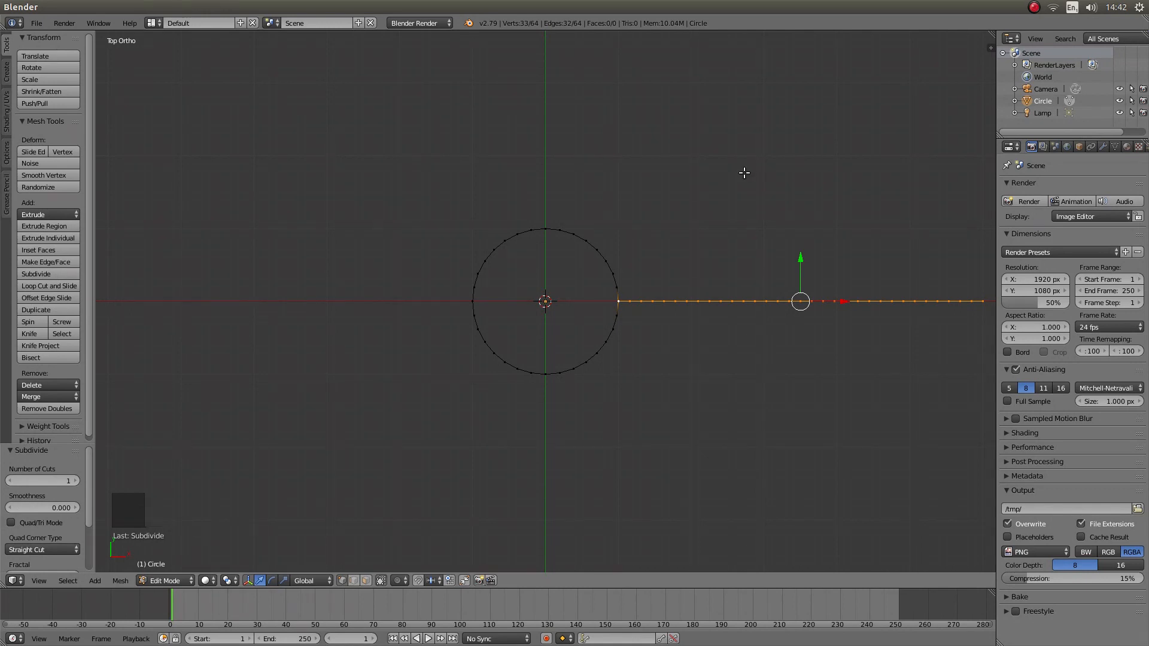
# - Return to Object Mode and view the profile in front orthographic view, zoomed out
pyautogui.press('Tab')
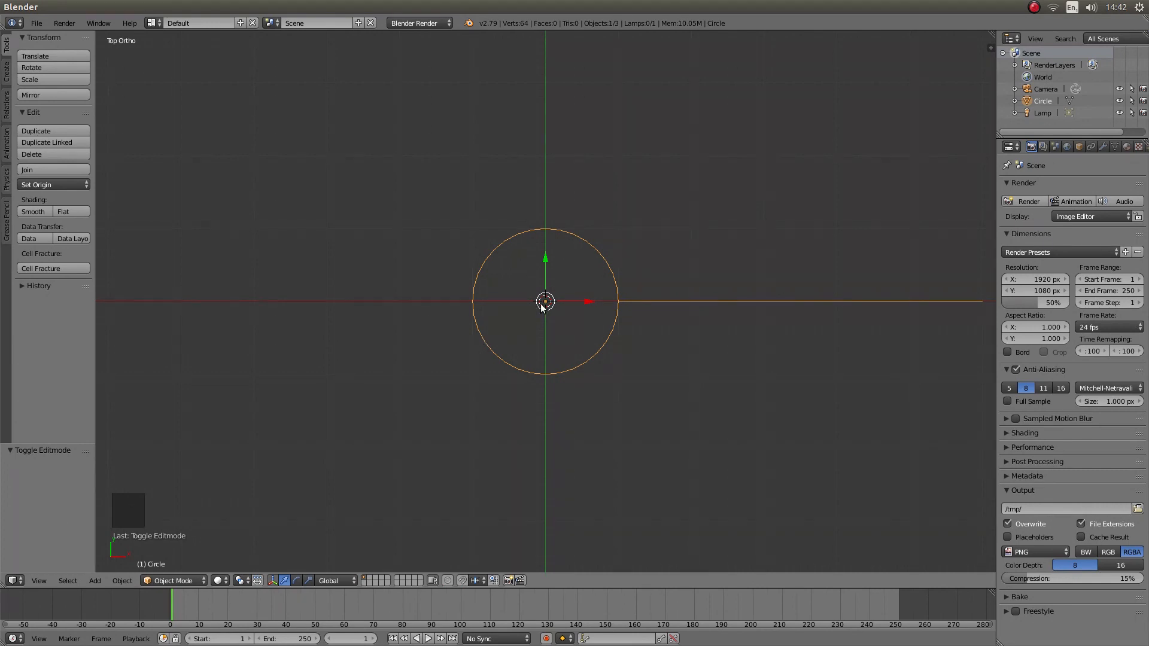
pyautogui.moveTo(759, 272)
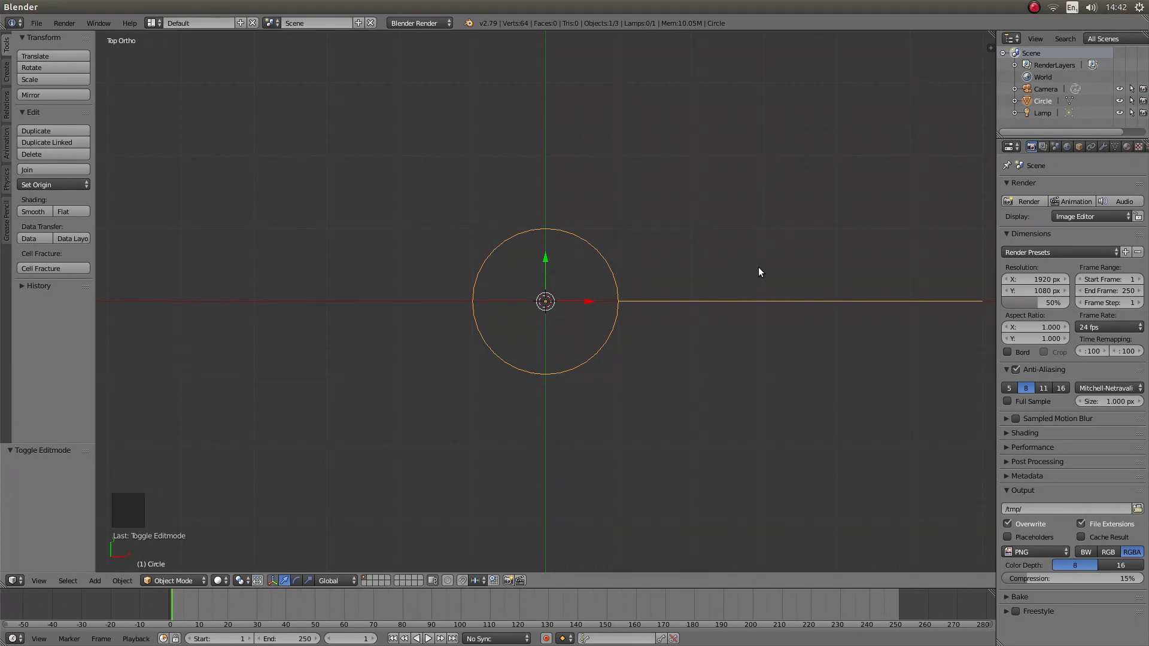
pyautogui.press('numpad_1')
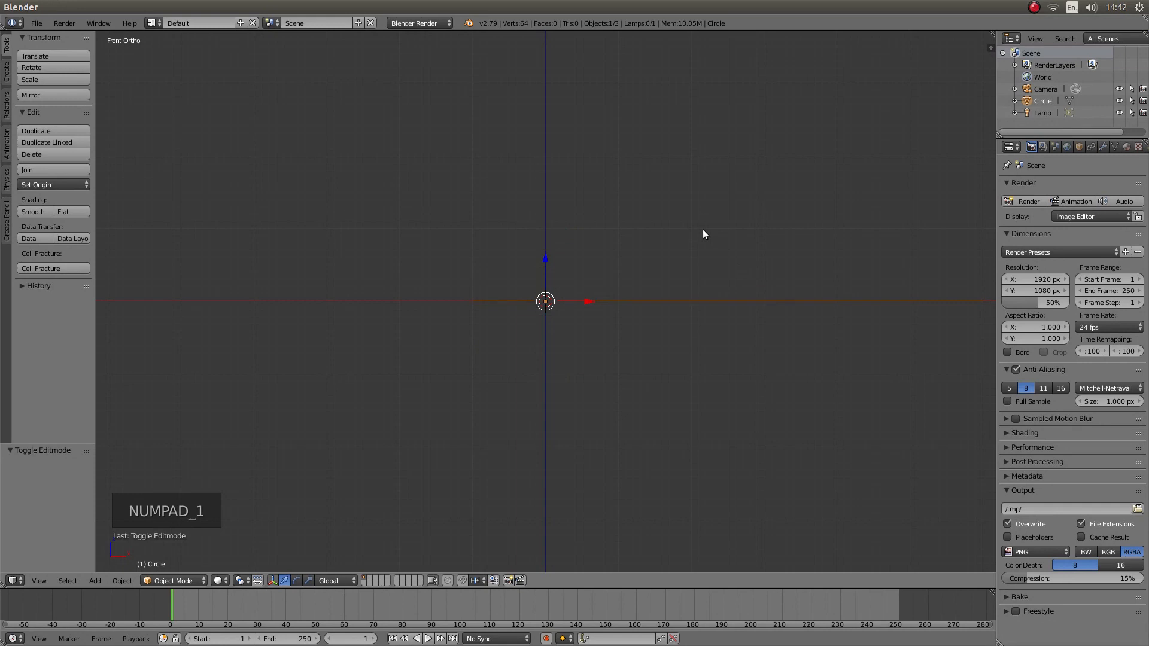
pyautogui.moveTo(740, 264)
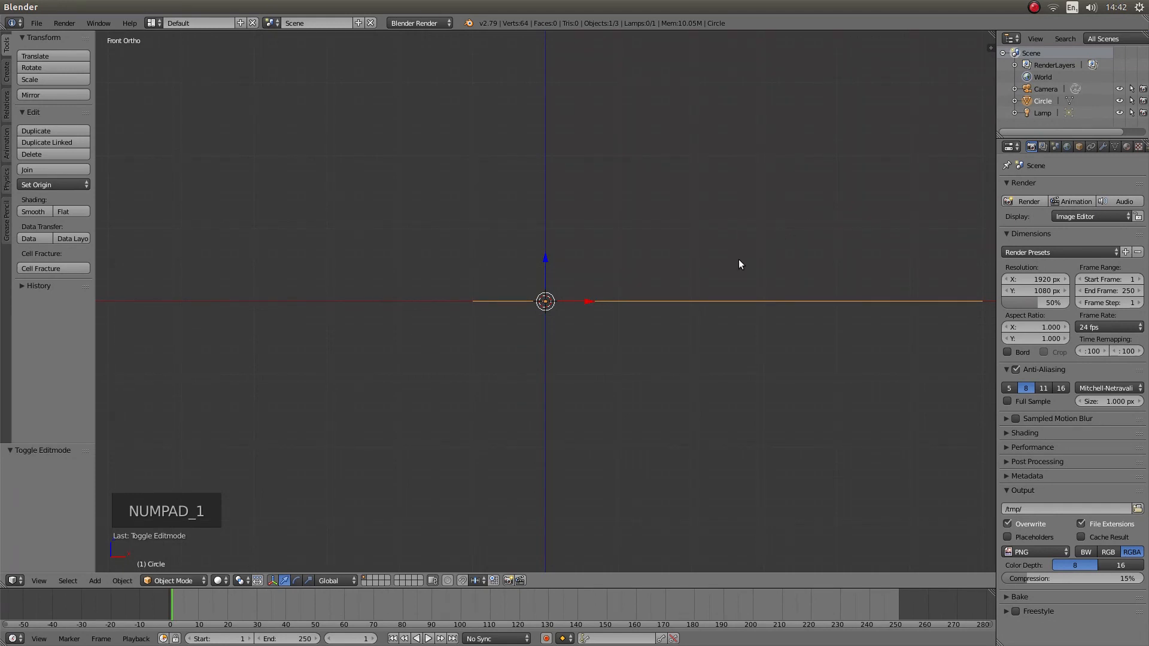
pyautogui.moveTo(797, 247)
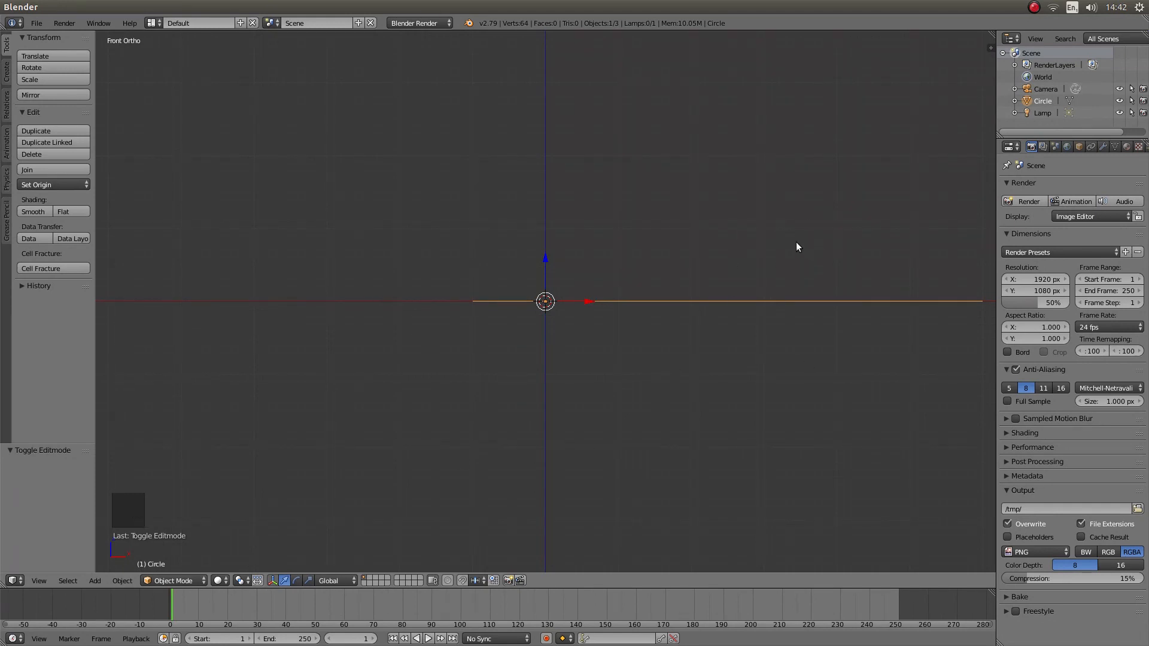
pyautogui.scroll(-3)
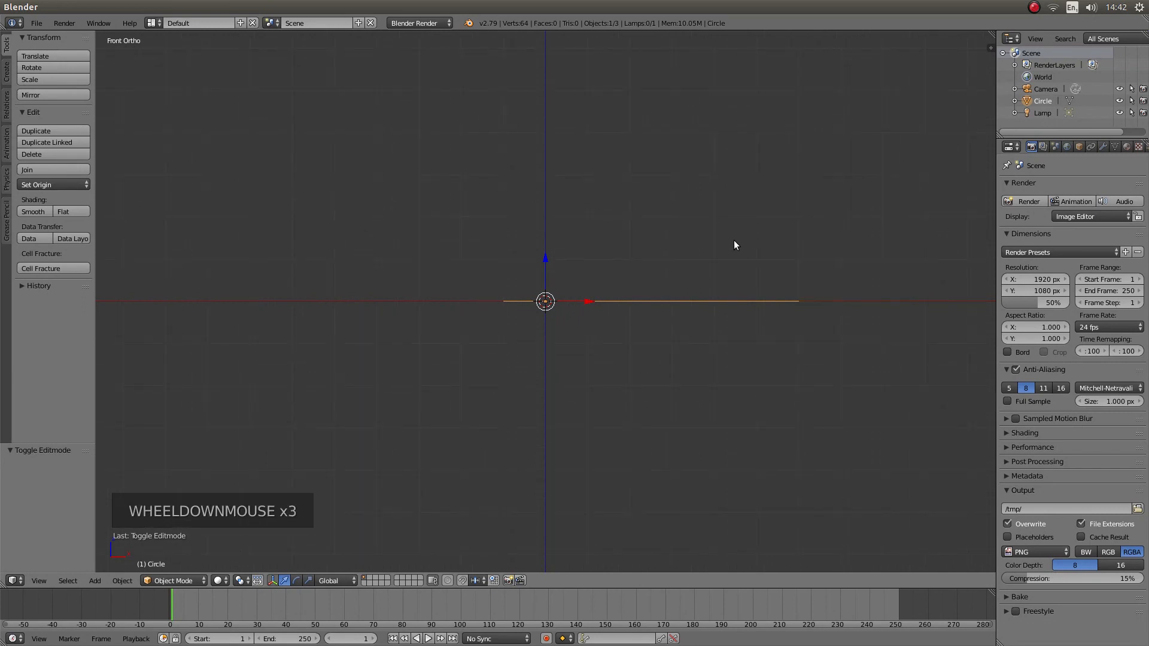
pyautogui.scroll(-3)
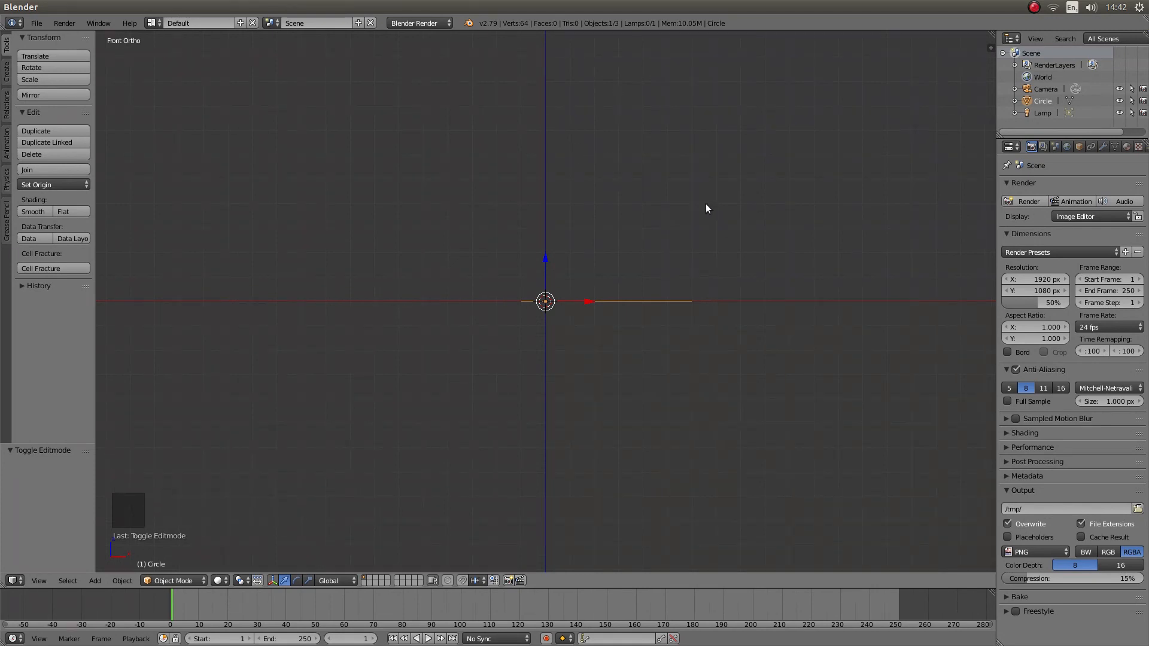
pyautogui.moveTo(676, 321)
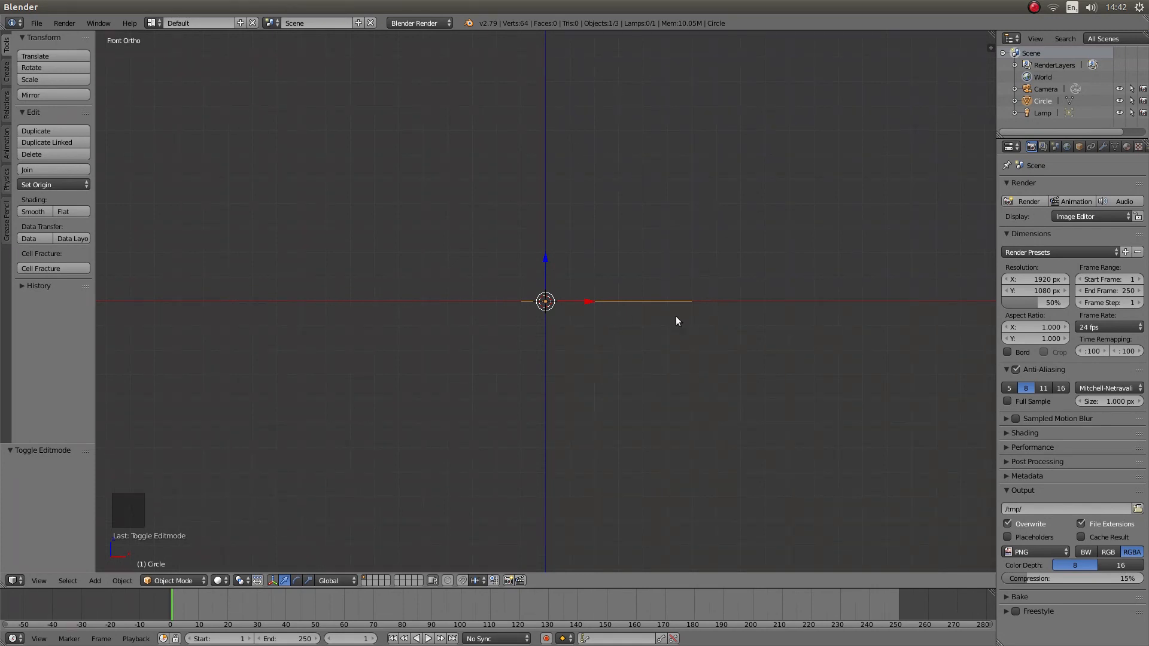
pyautogui.moveTo(965, 154)
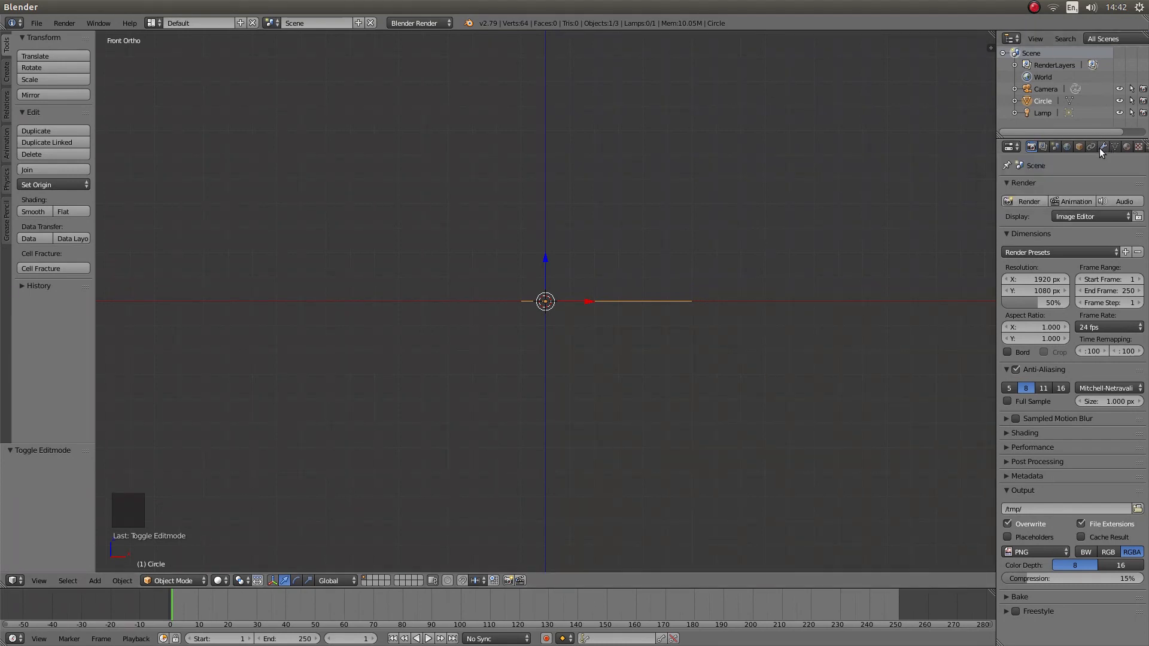
pyautogui.moveTo(1104, 147)
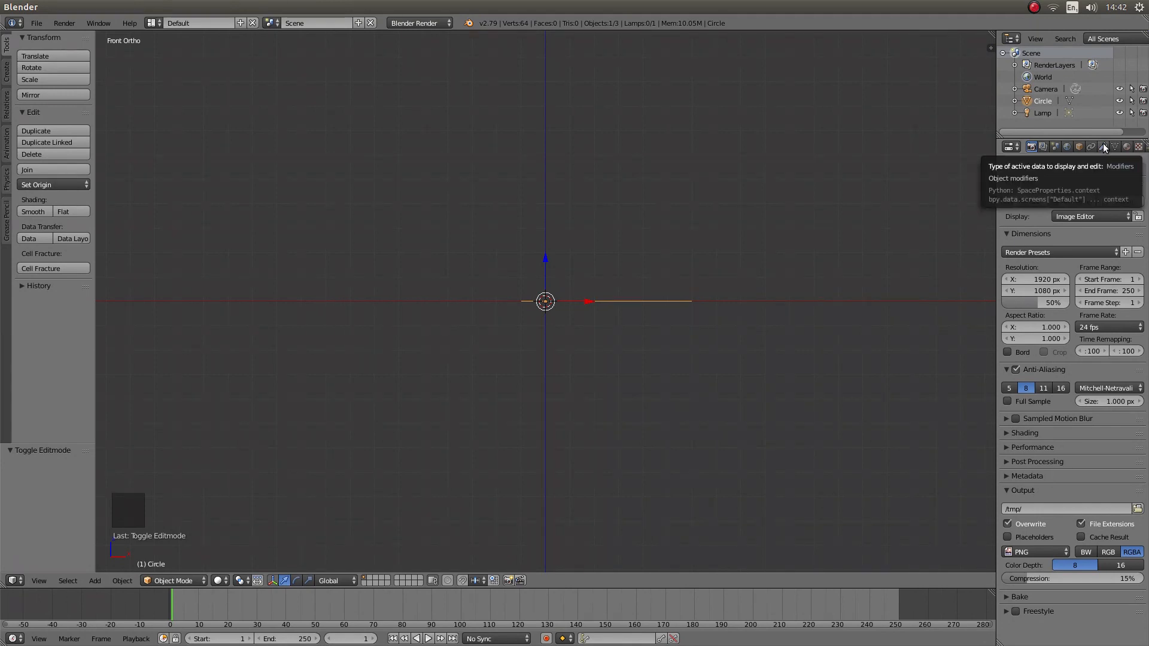
# - Add a Screw modifier to the Circle from the Modifiers tab
pyautogui.click(1102, 146)
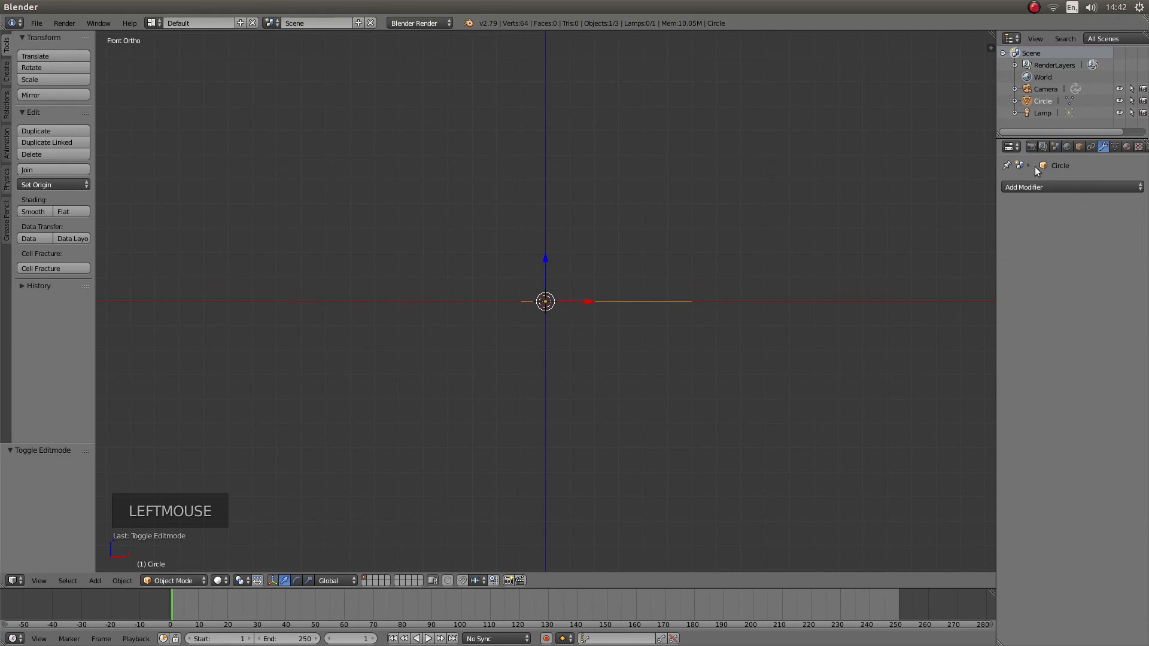
pyautogui.moveTo(1033, 186)
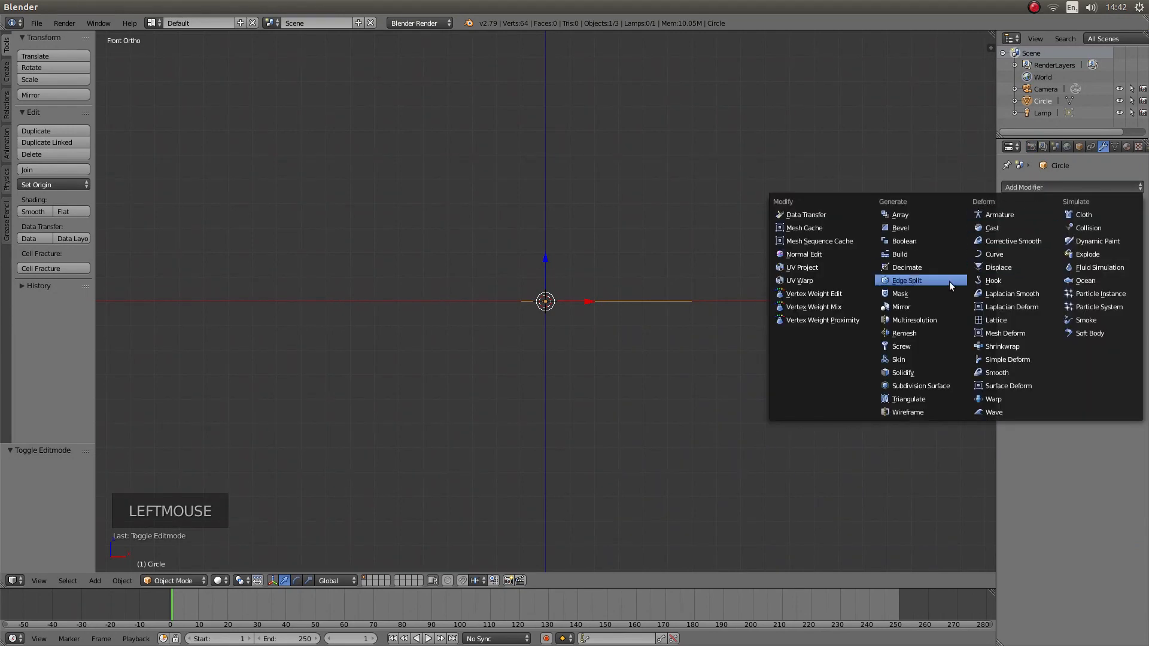
pyautogui.moveTo(913, 359)
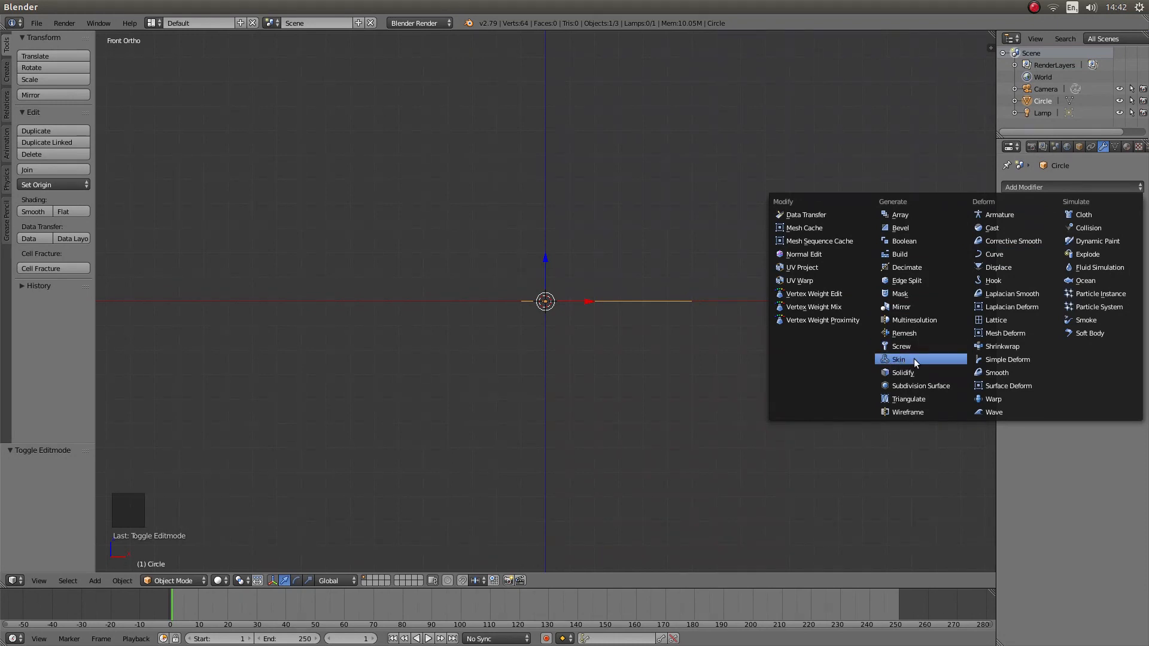
pyautogui.click(901, 346)
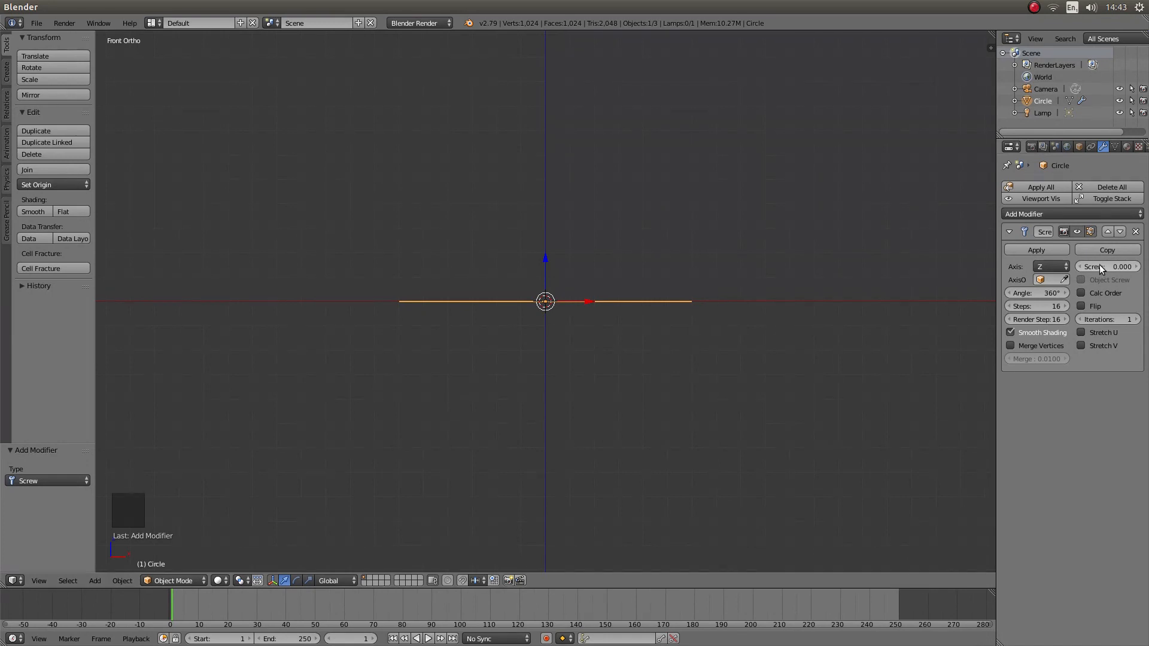
pyautogui.moveTo(1096, 271)
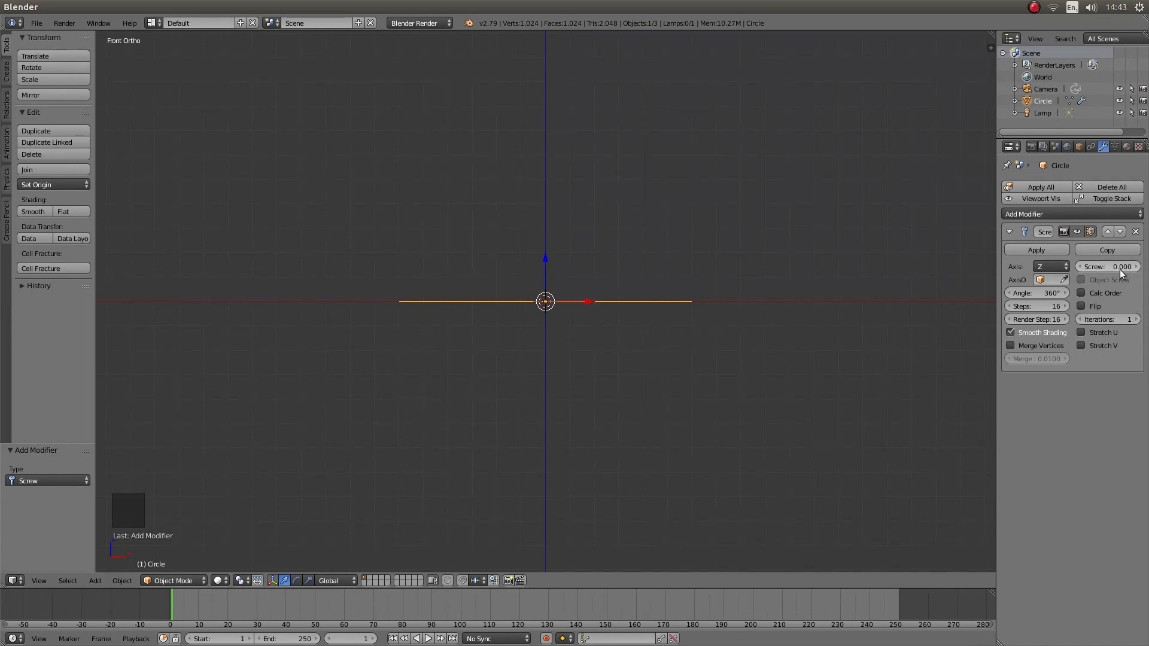
# - Set the Screw modifier's offset to 7.000
pyautogui.click(1107, 265)
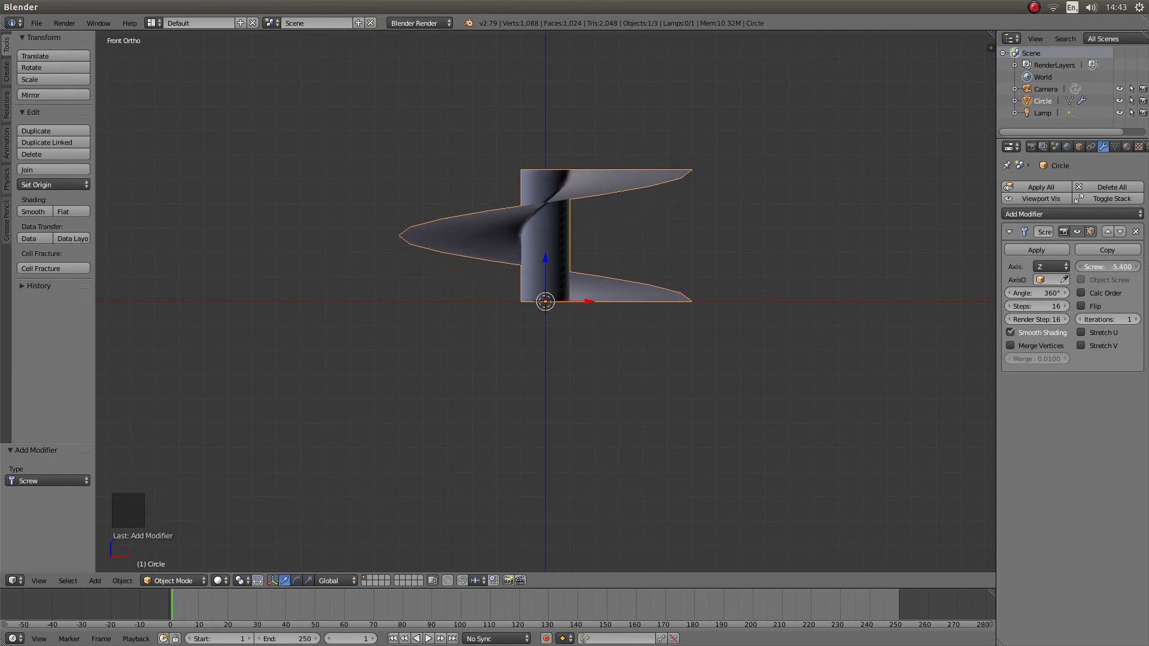
pyautogui.moveTo(1091, 266); pyautogui.dragTo(1106, 266)
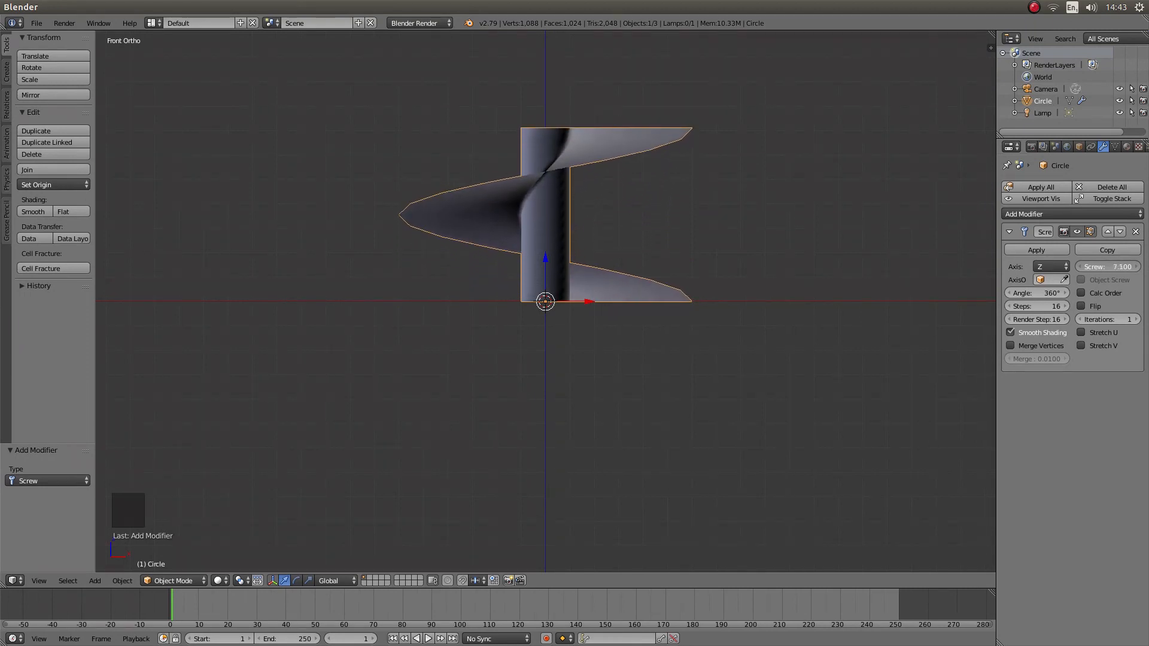
pyautogui.click(1107, 266)
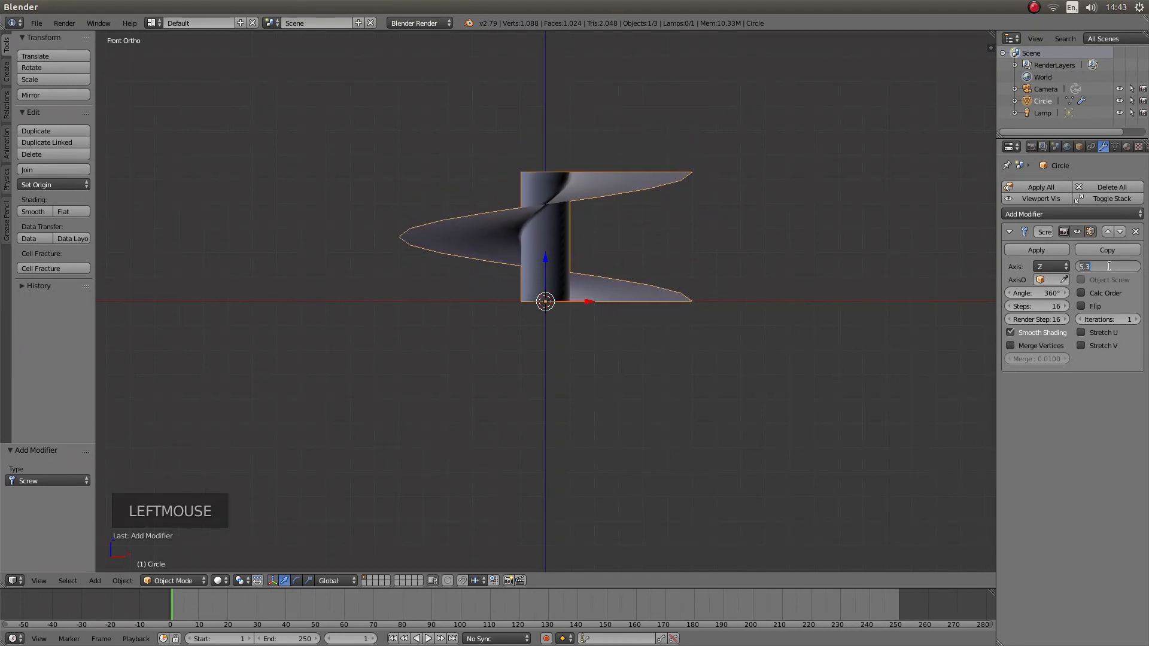
pyautogui.write('7.000')
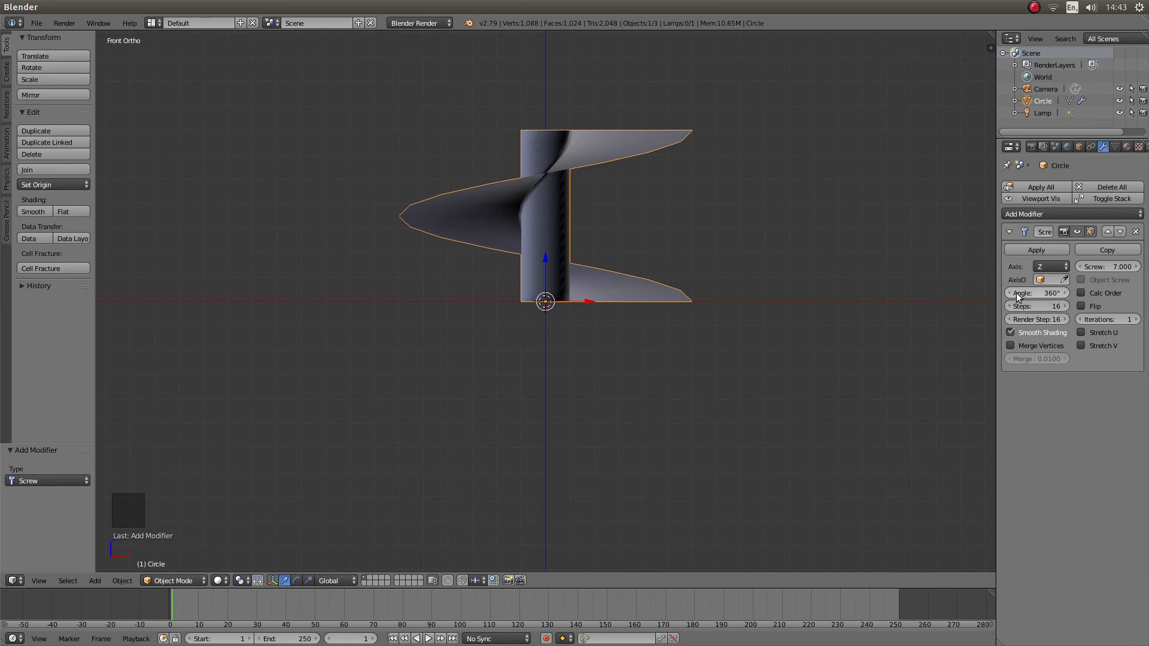
pyautogui.moveTo(1058, 293)
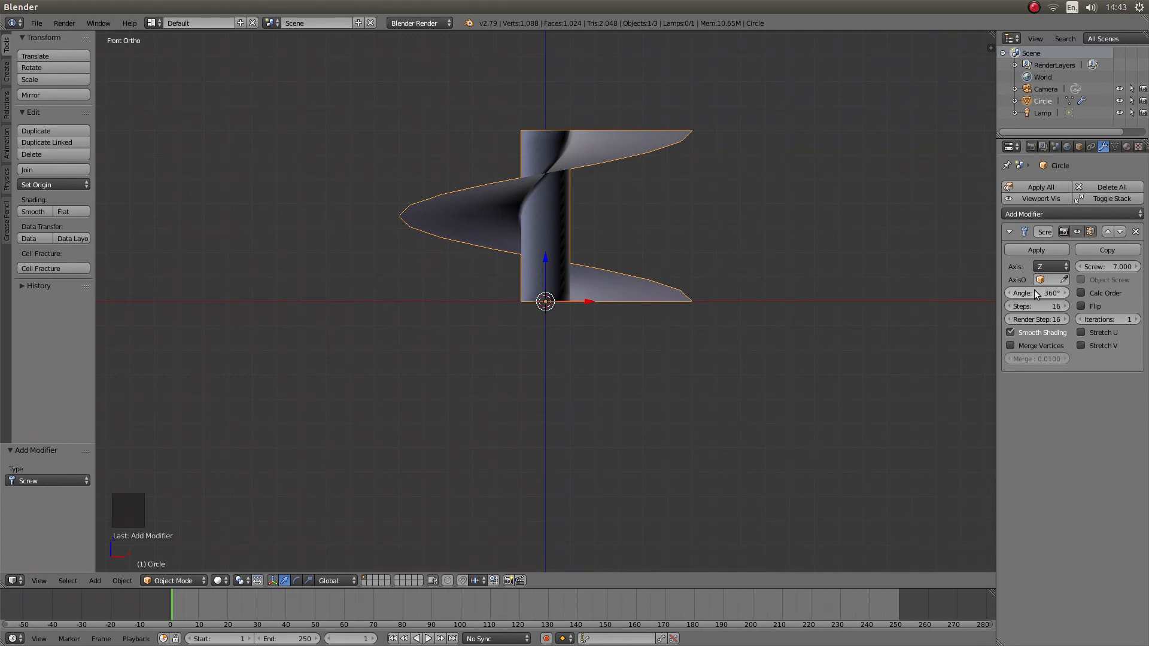
pyautogui.moveTo(1034, 297)
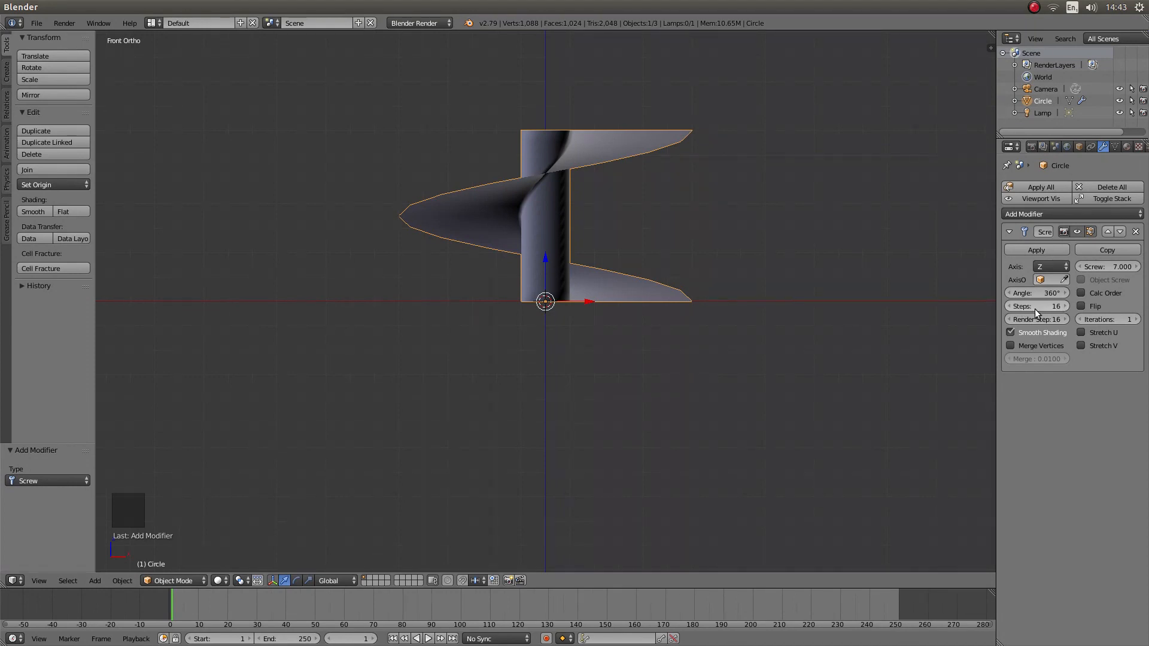
# - Set Screw Steps to 100 and Iterations to 10, then zoom out on the auger
pyautogui.click(1035, 306)
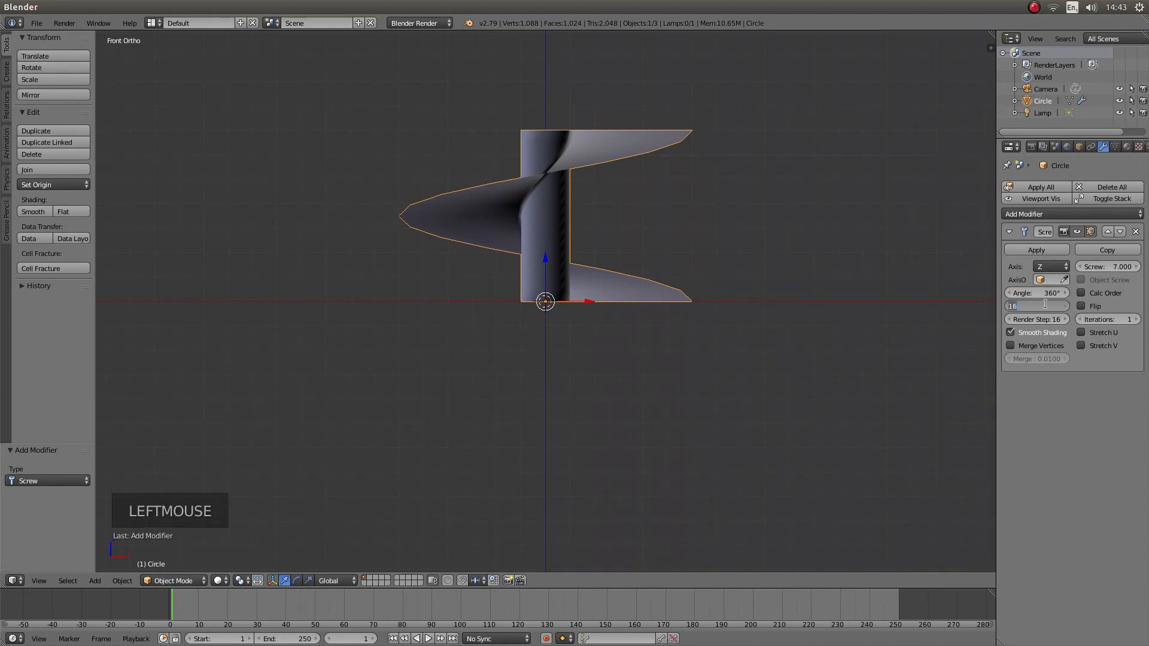
pyautogui.write('100')
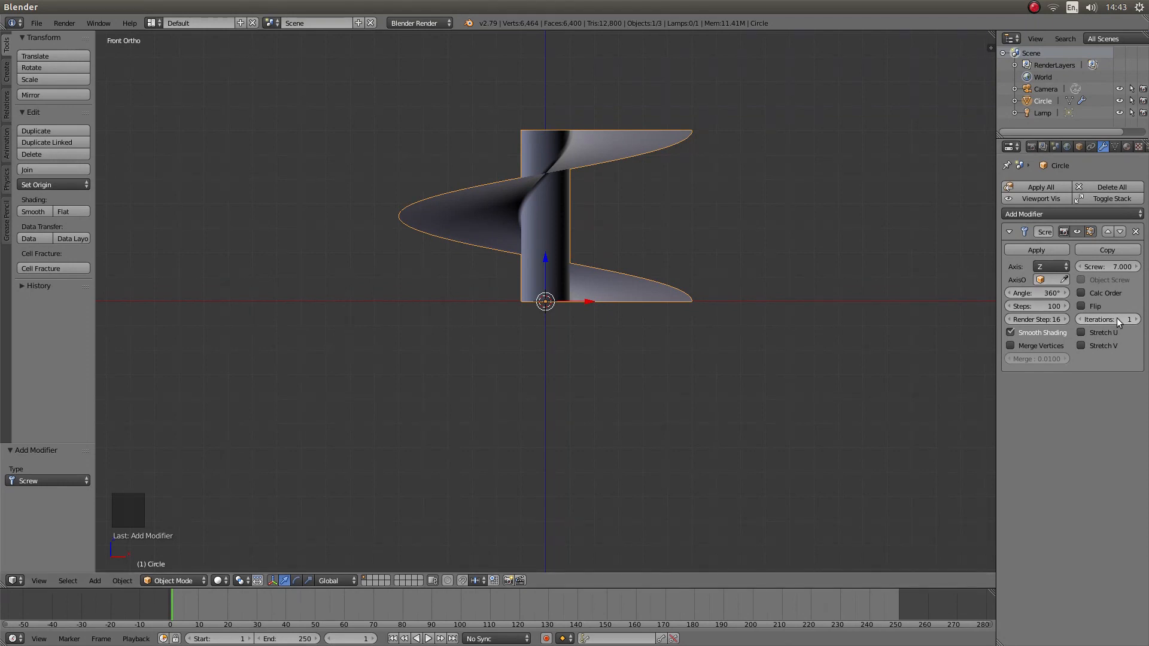
pyautogui.click(1106, 319)
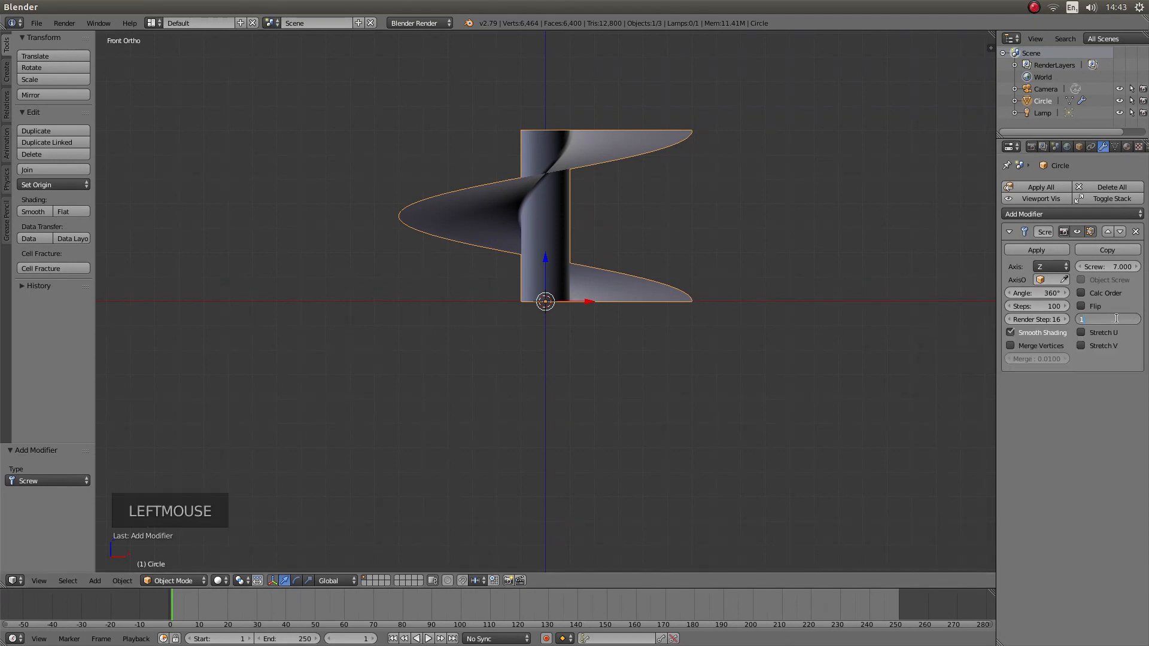
pyautogui.click(1106, 319)
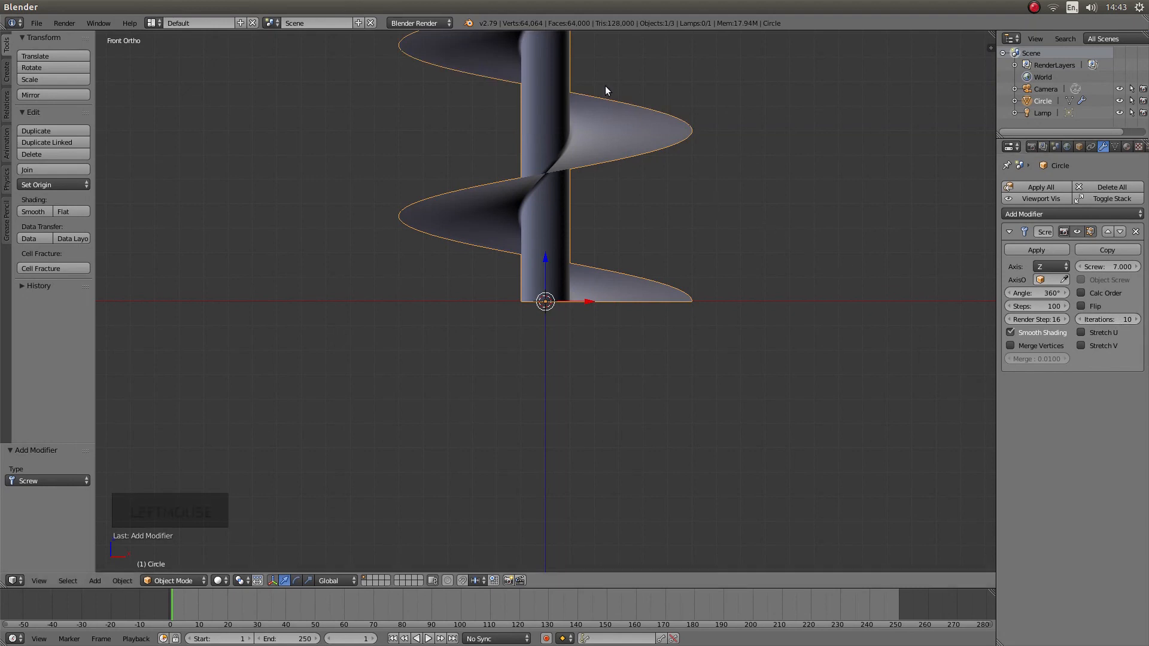
pyautogui.scroll(-3)
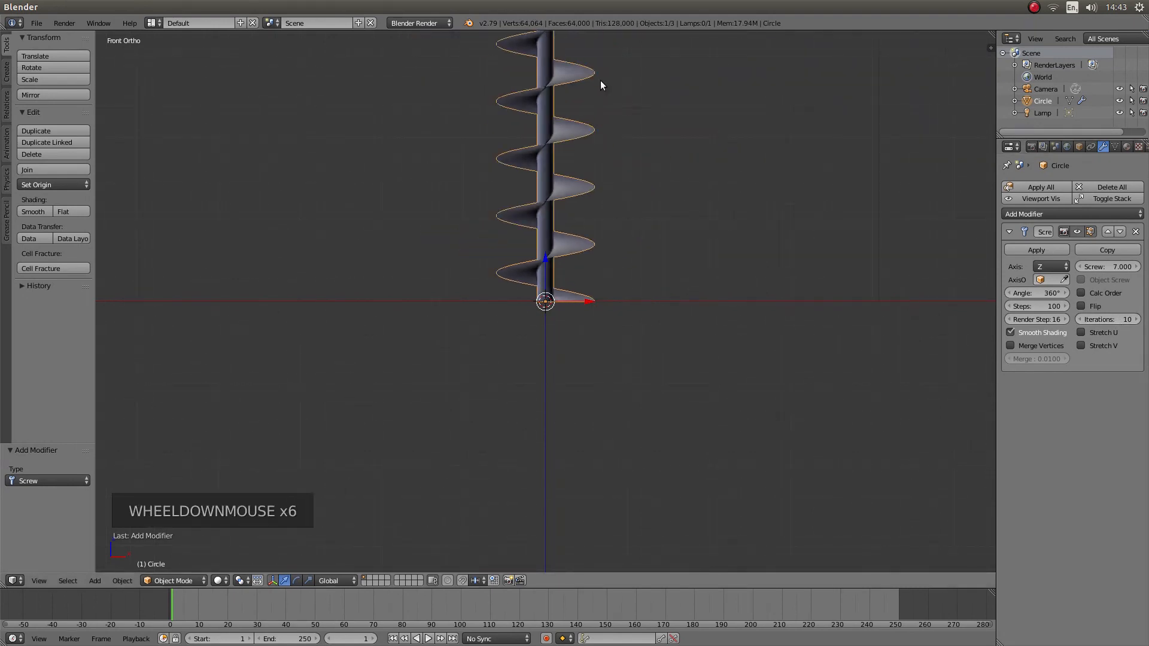
pyautogui.scroll(-3)
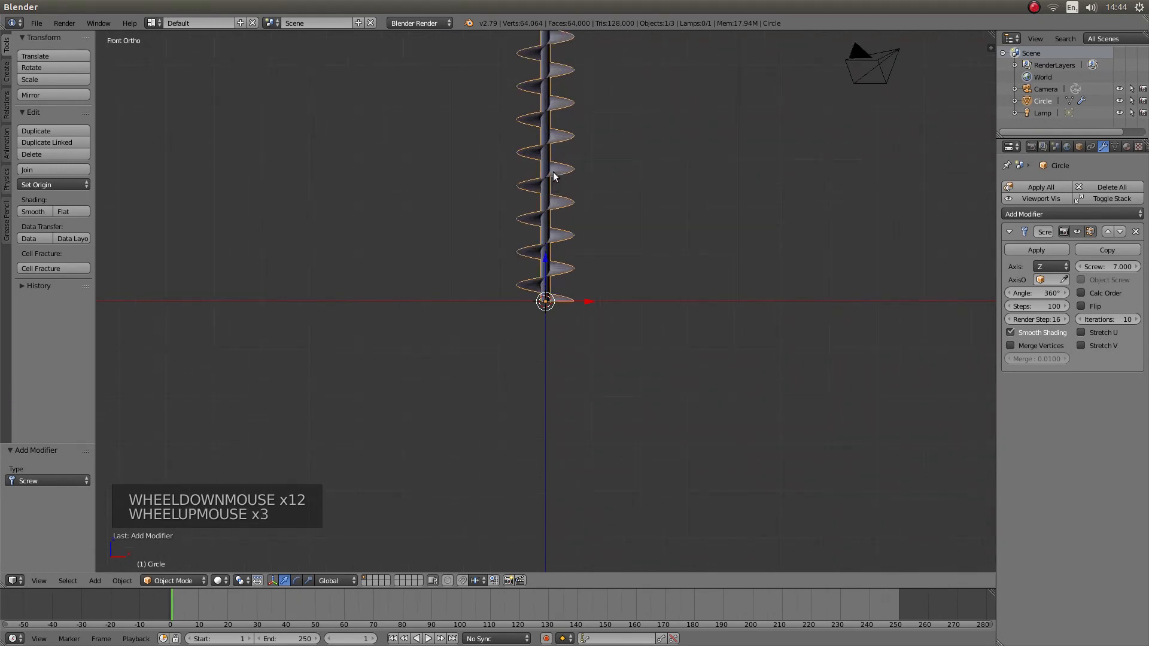
pyautogui.scroll(3)
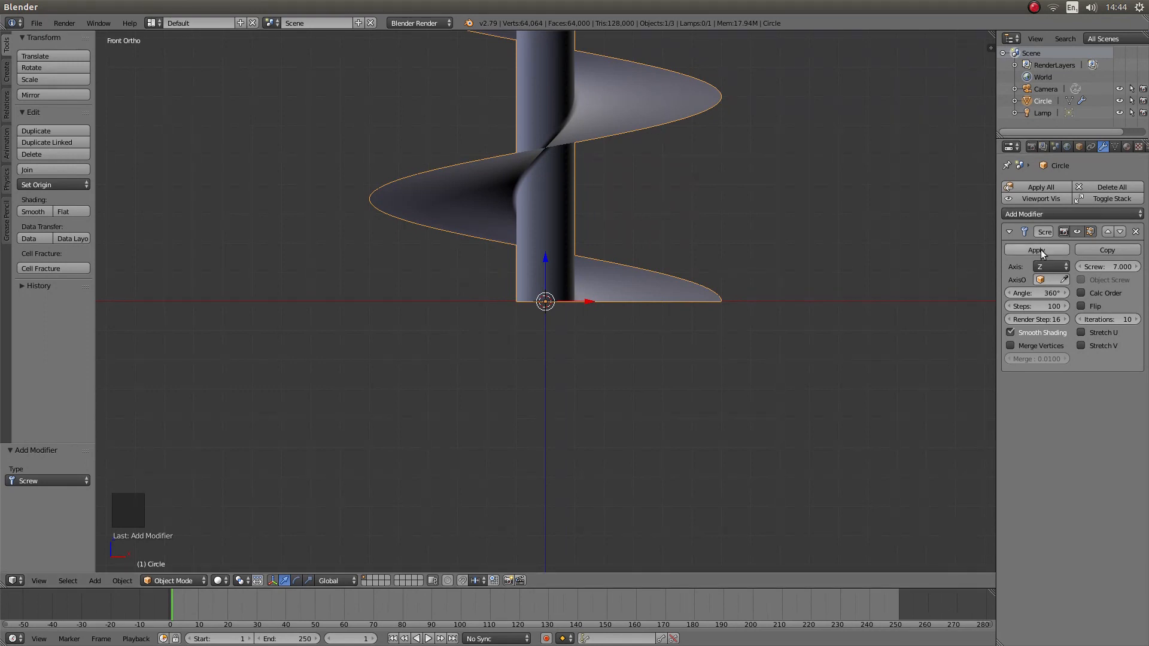
# - Apply the Screw modifier, centre the auger in view, and switch to camera view
pyautogui.click(1035, 250)
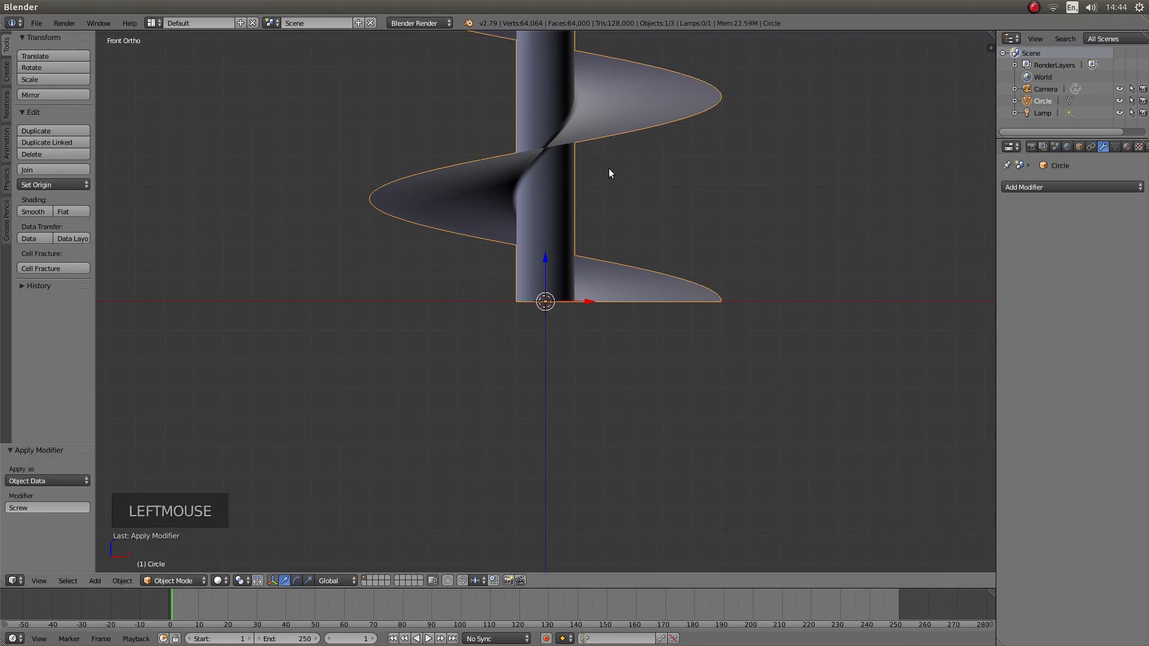
pyautogui.scroll(-3)
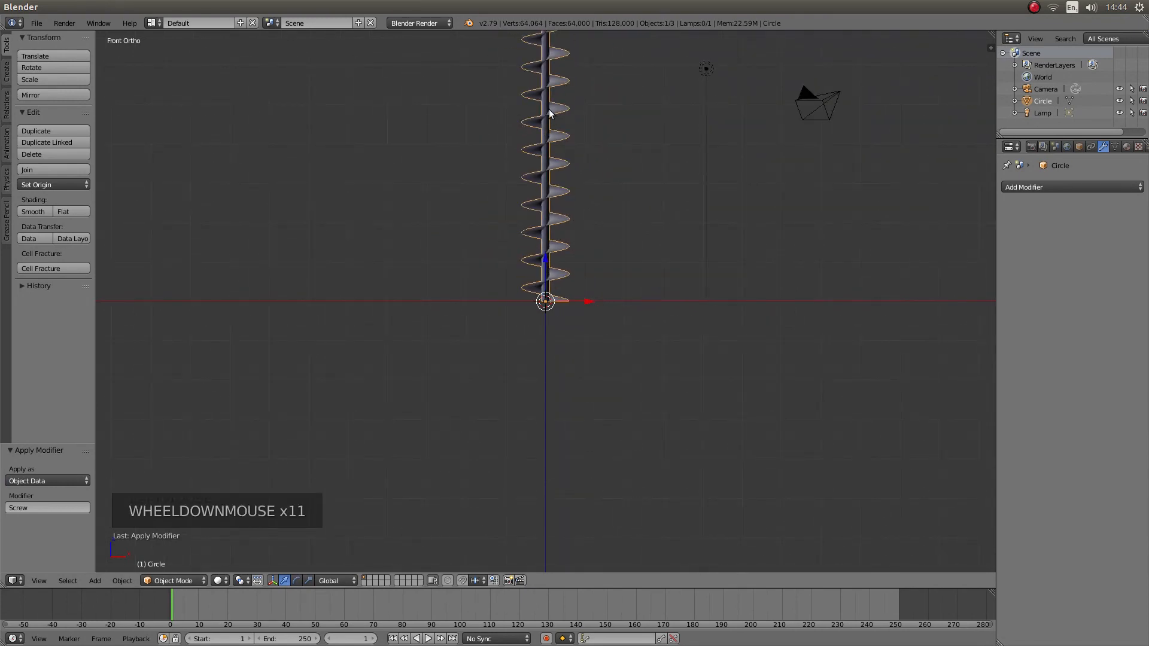
pyautogui.scroll(-3)
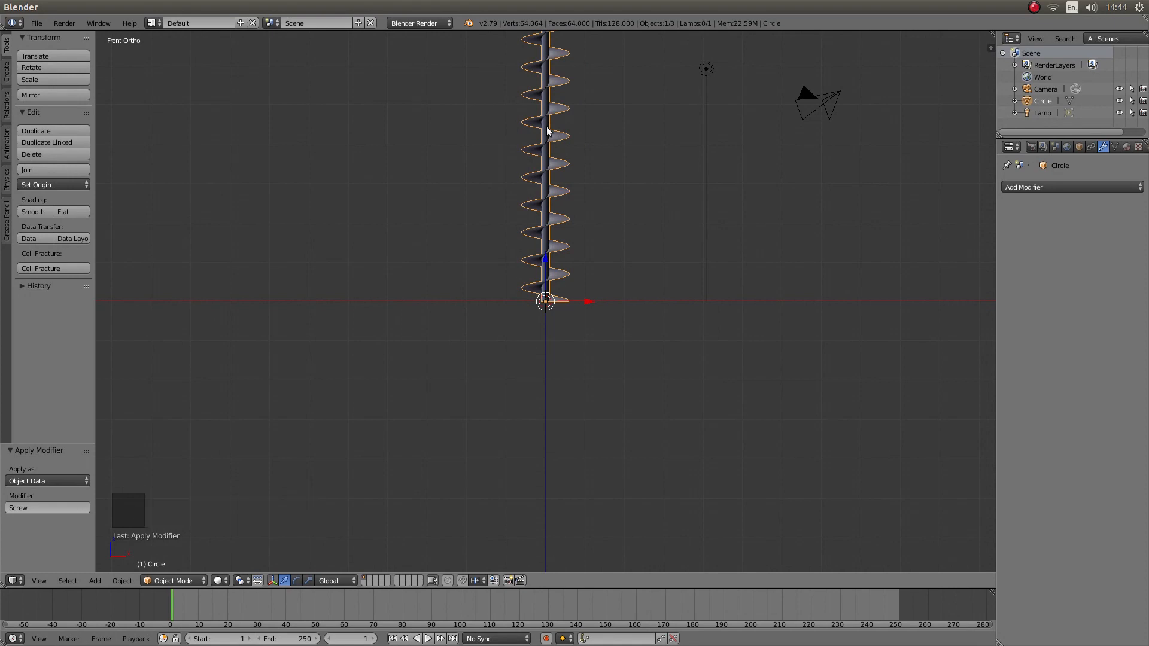
pyautogui.moveTo(545, 130); pyautogui.dragTo(540, 264)
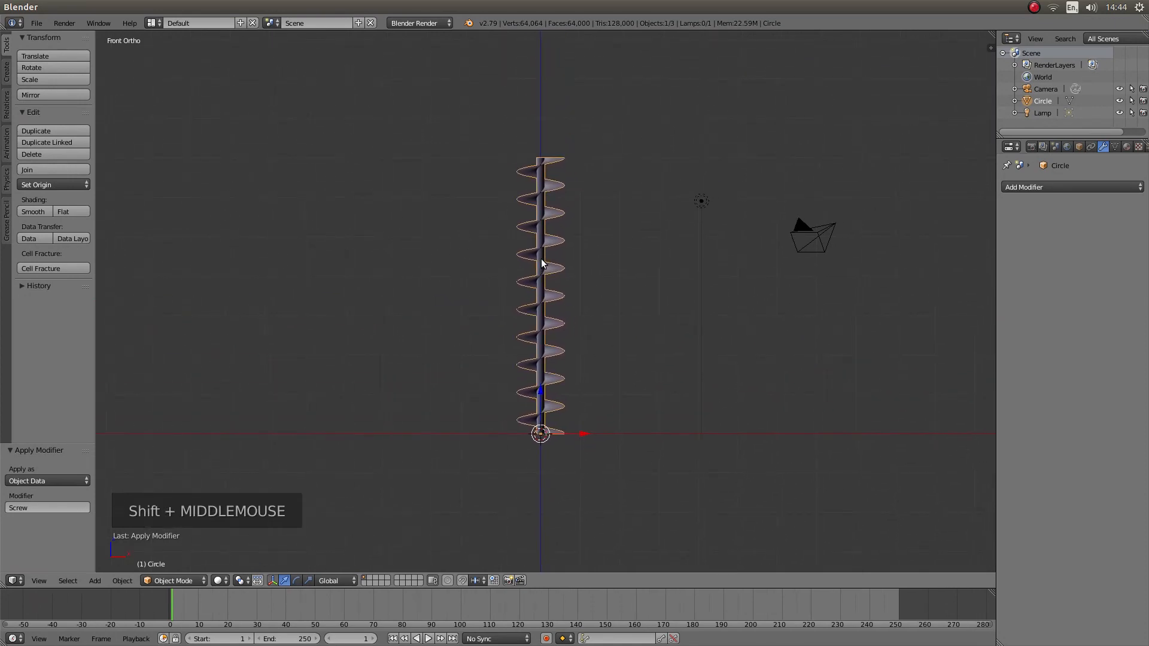
pyautogui.scroll(3)
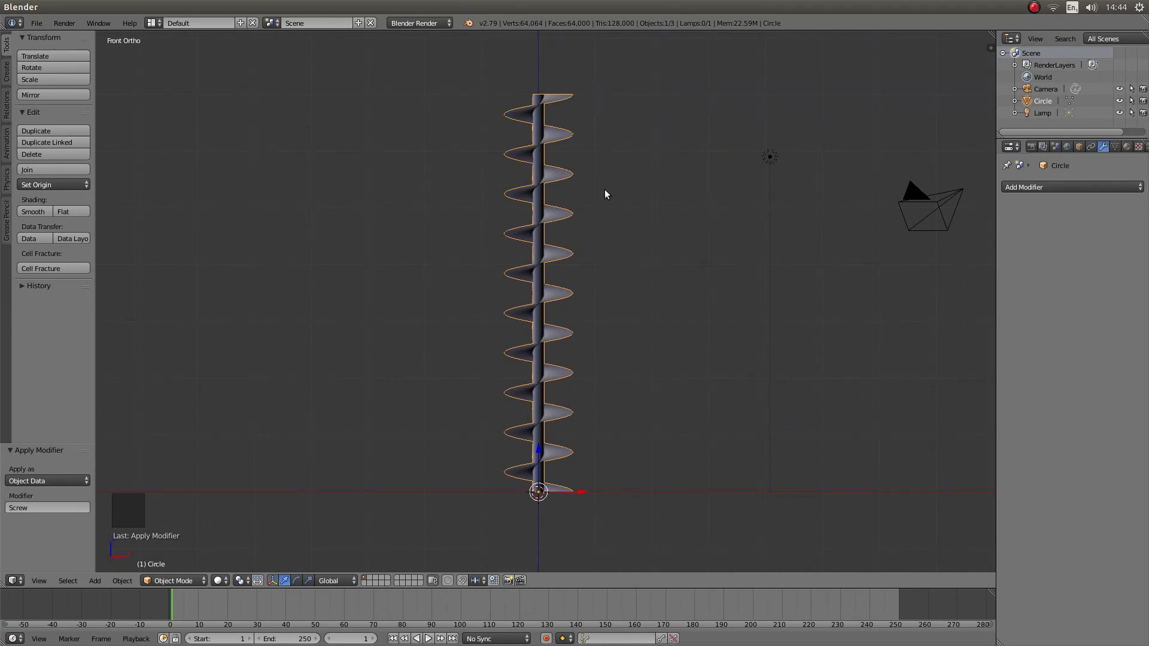
pyautogui.moveTo(807, 246)
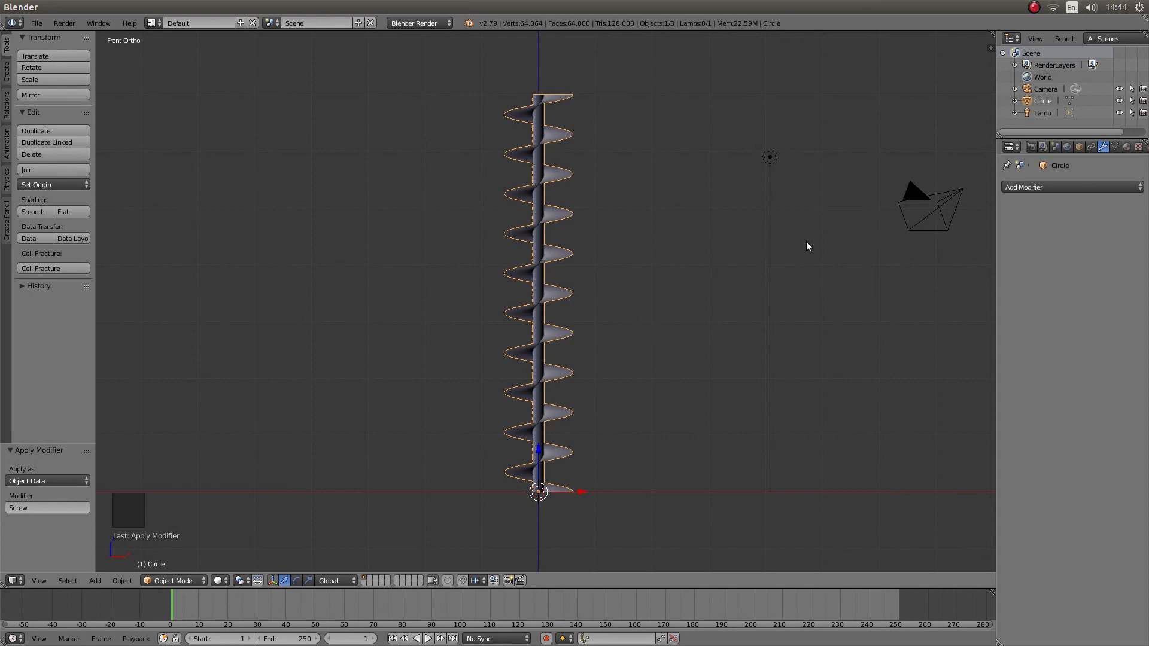
pyautogui.press('NUMPAD_0')
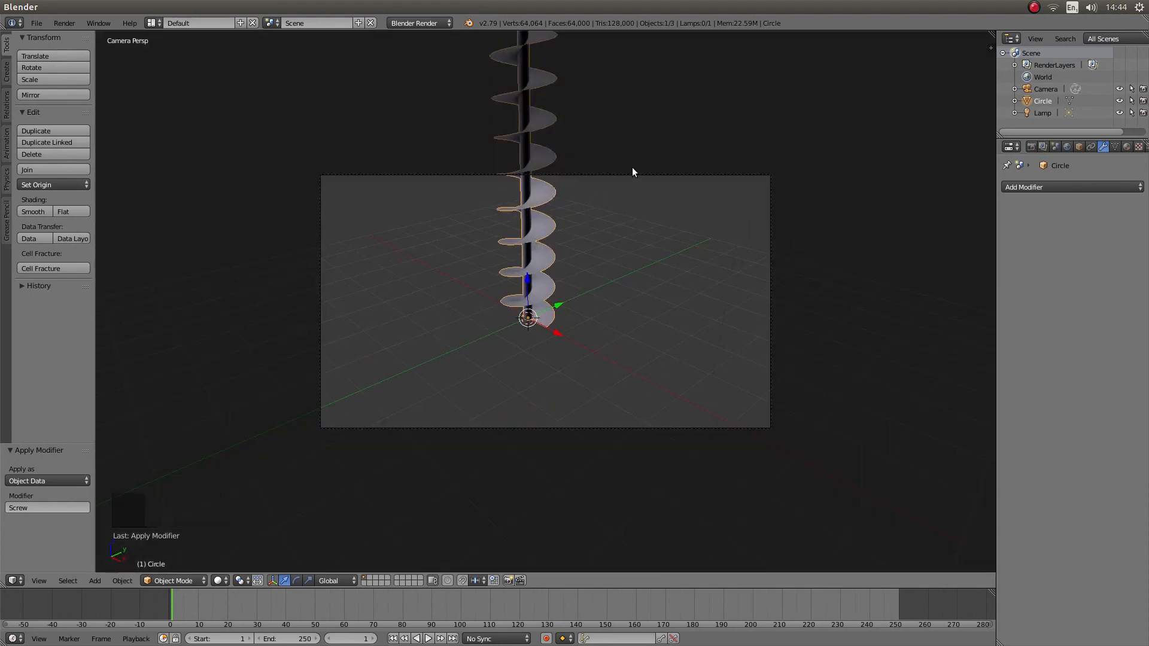
# - Reposition the auger within the camera frame and zoom in
pyautogui.press('s')
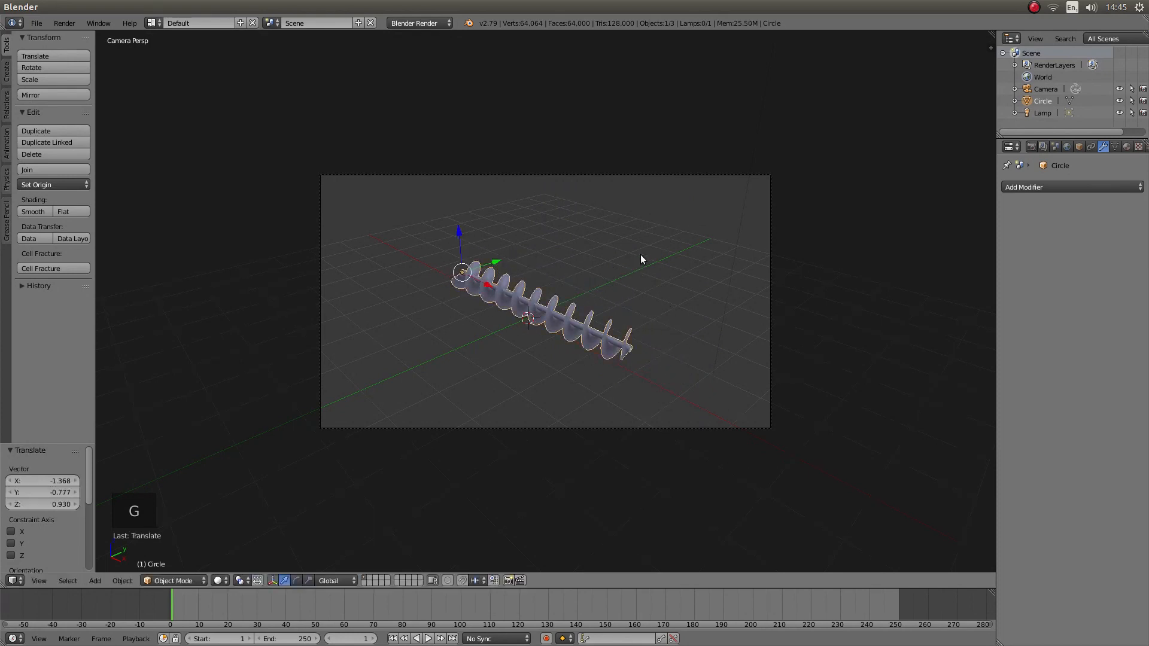
pyautogui.press('s')
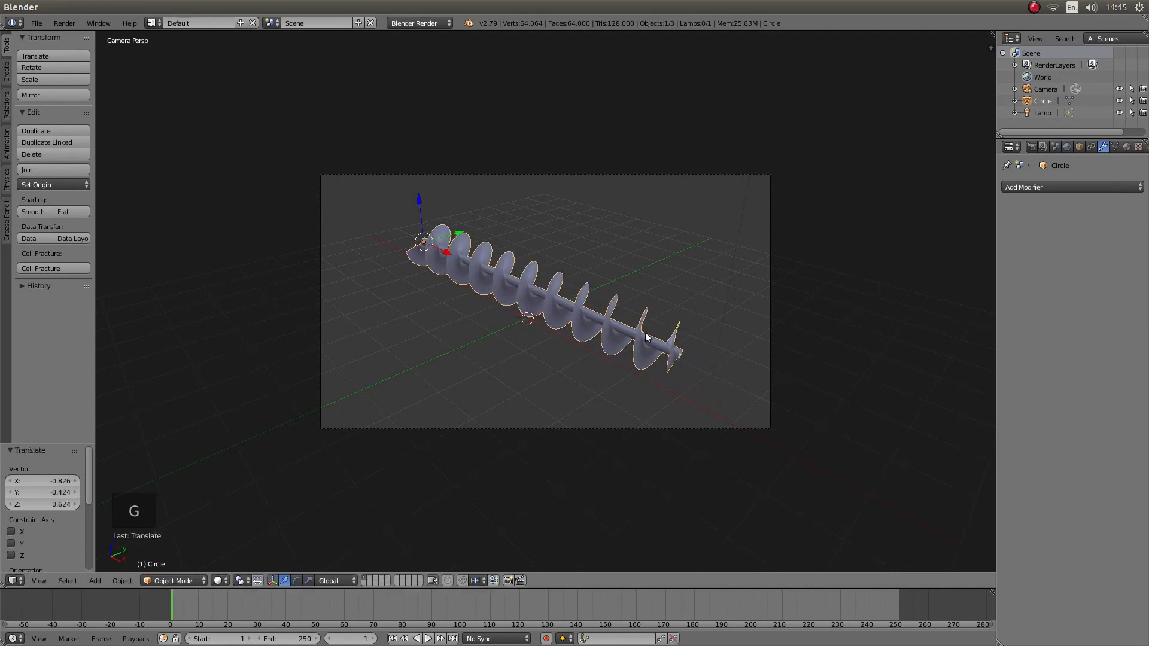
pyautogui.scroll(3)
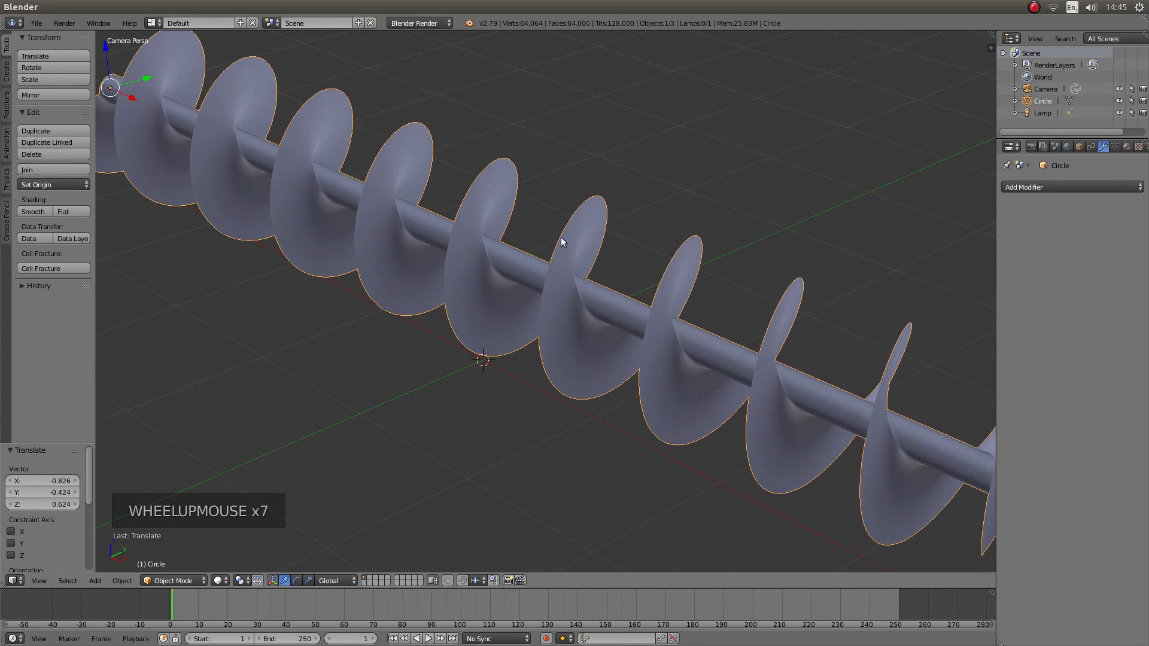
pyautogui.moveTo(594, 192)
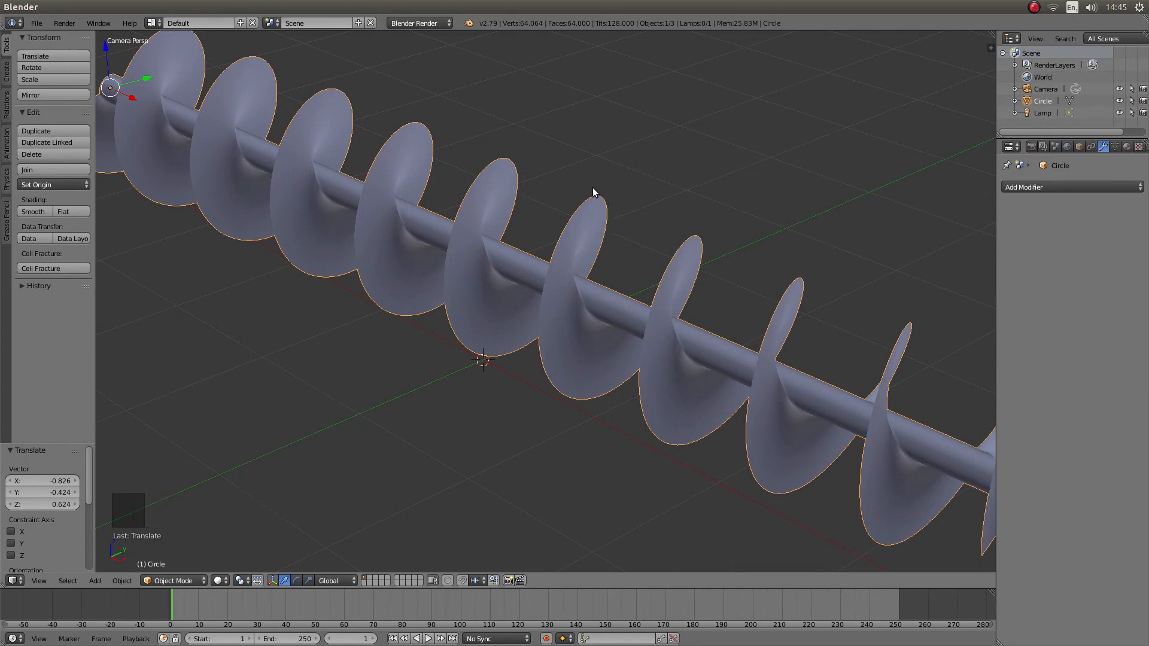
pyautogui.moveTo(707, 177)
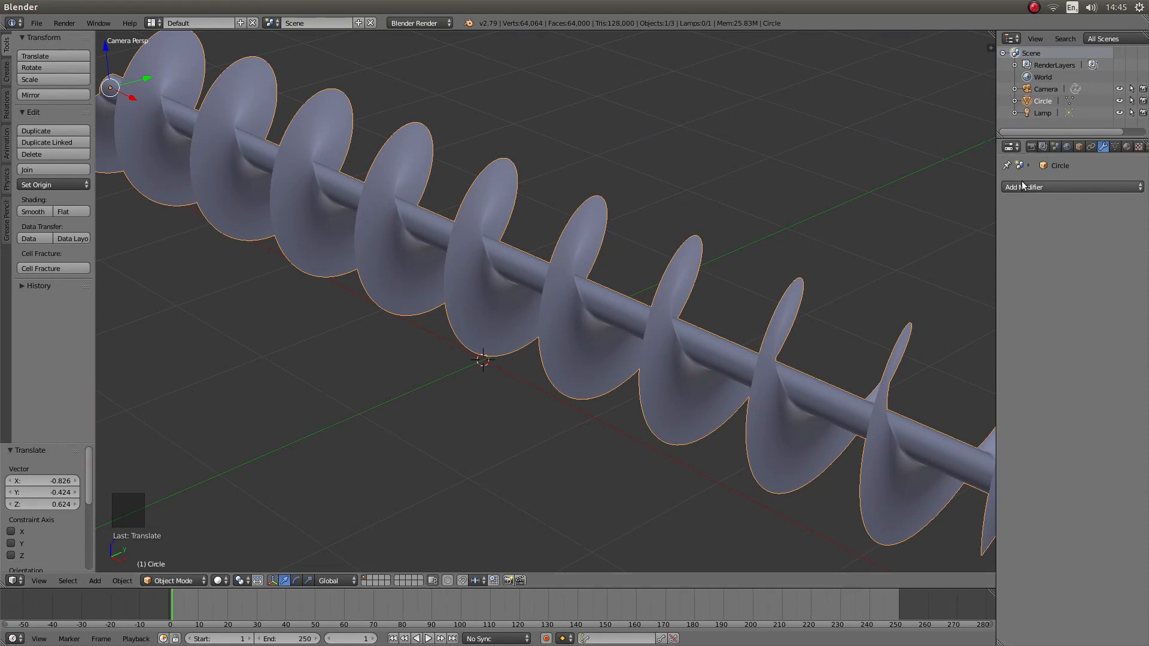
# - Add a Solidify modifier to the auger
pyautogui.click(1033, 186)
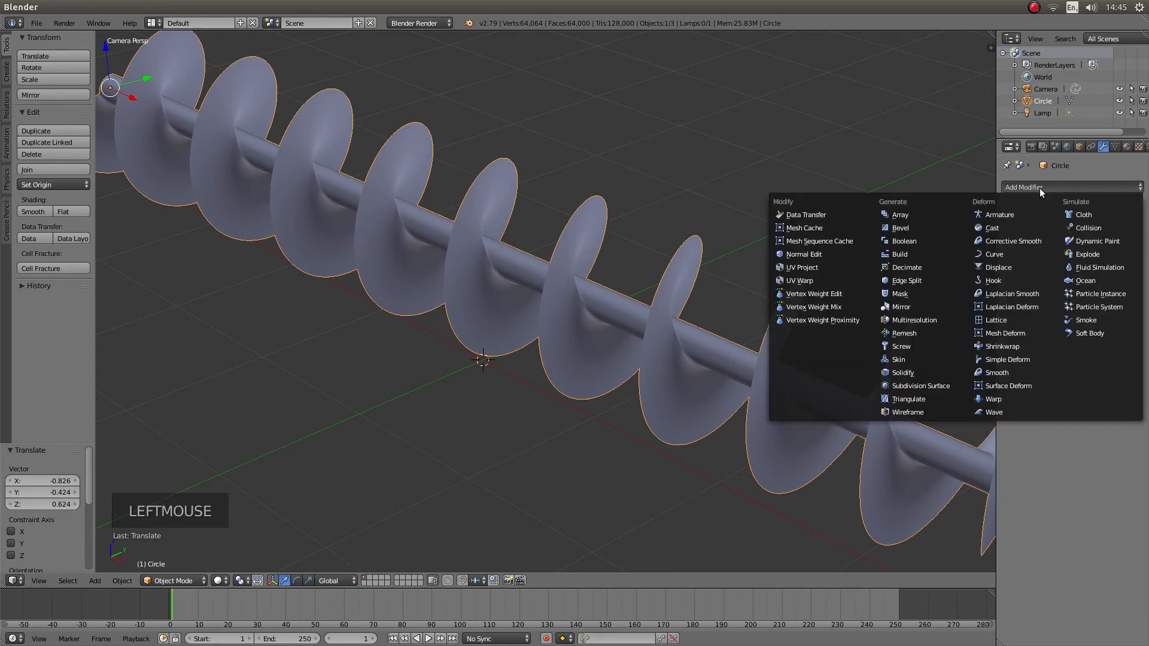
pyautogui.moveTo(898, 227)
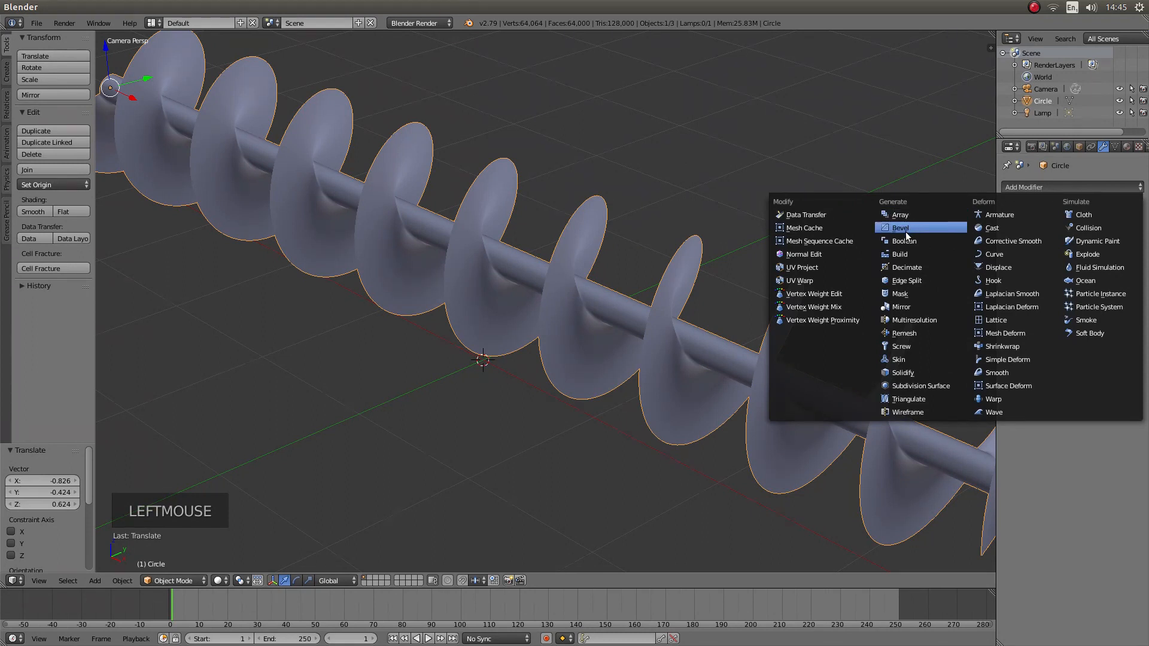
pyautogui.moveTo(901, 372)
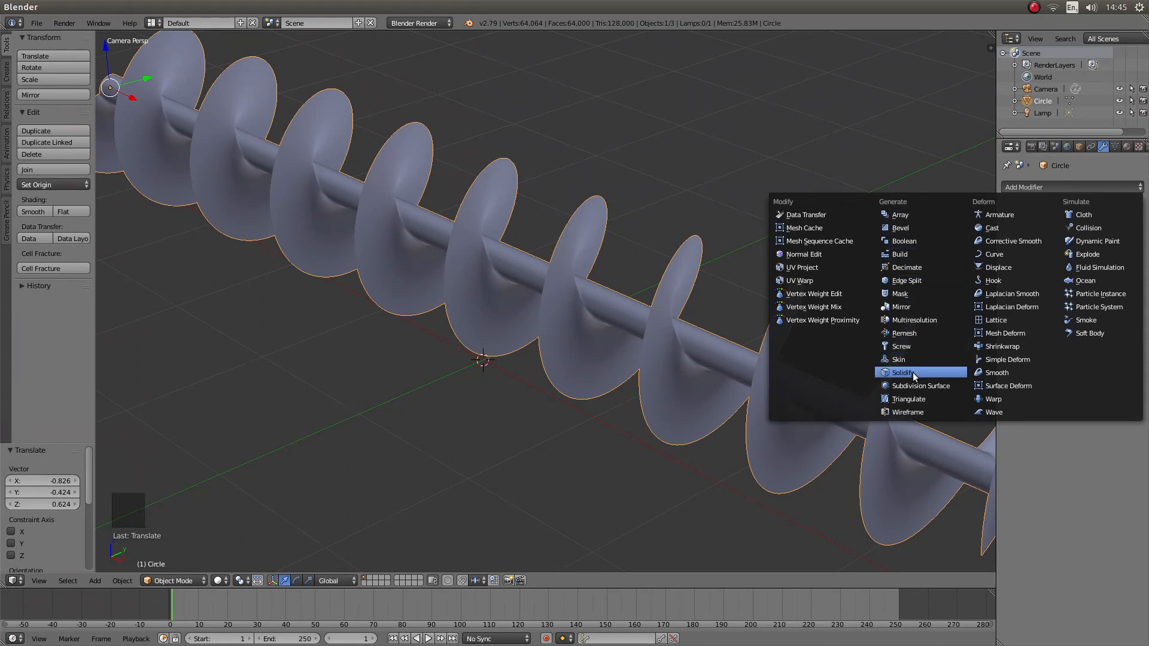
pyautogui.click(903, 372)
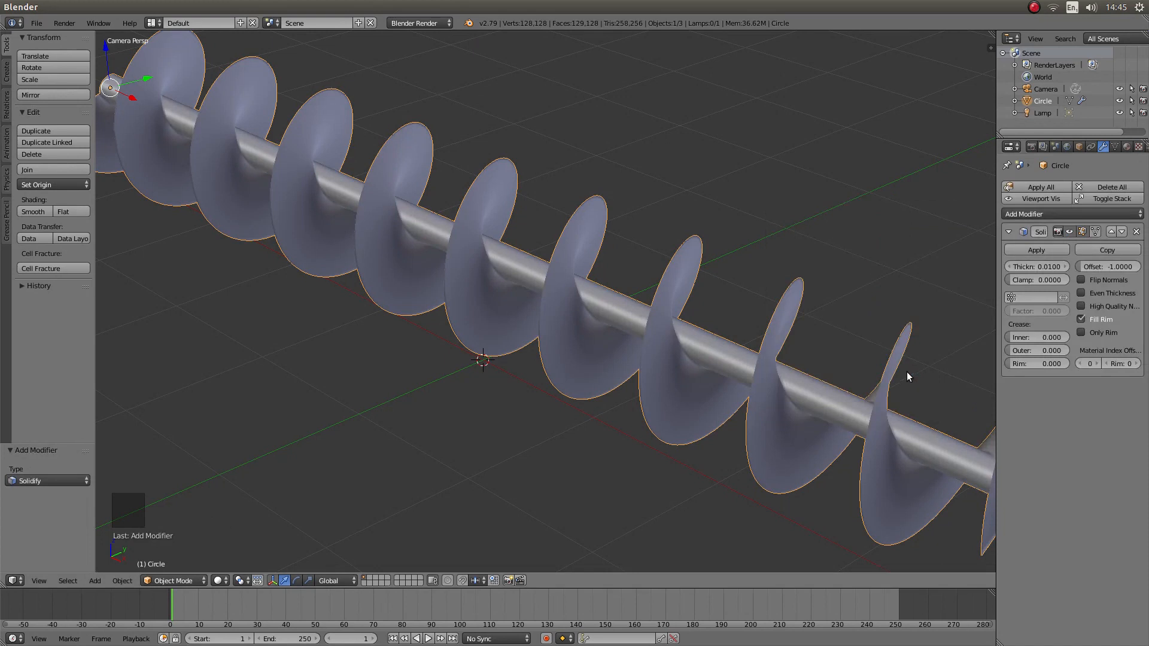
pyautogui.moveTo(1033, 266)
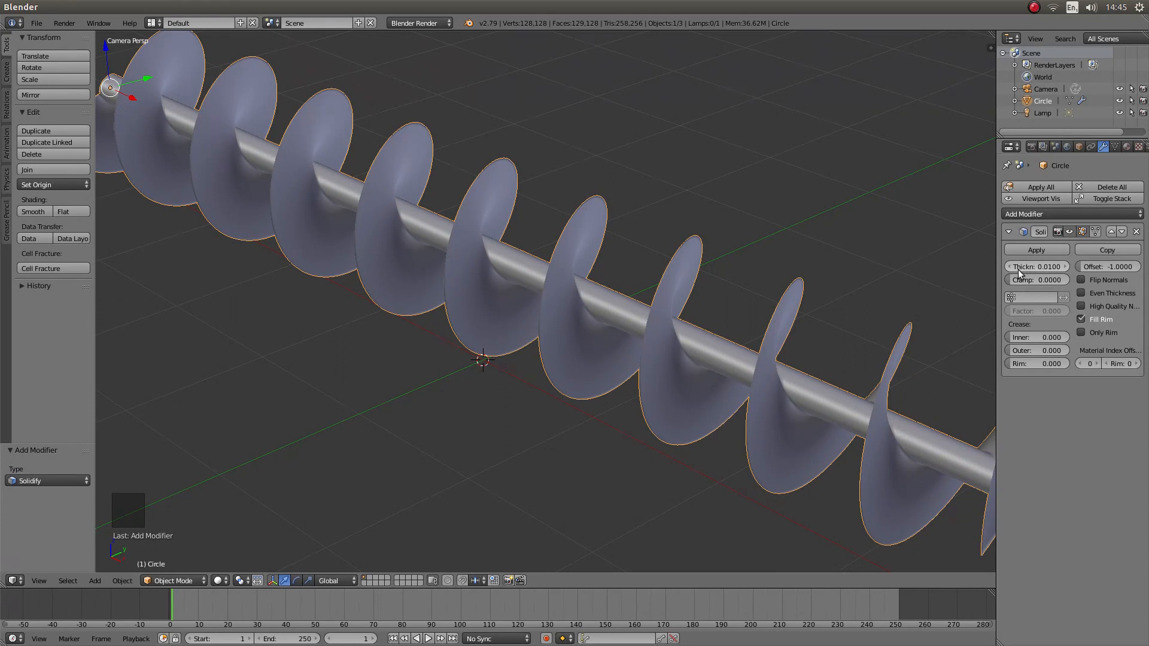
pyautogui.moveTo(1035, 266)
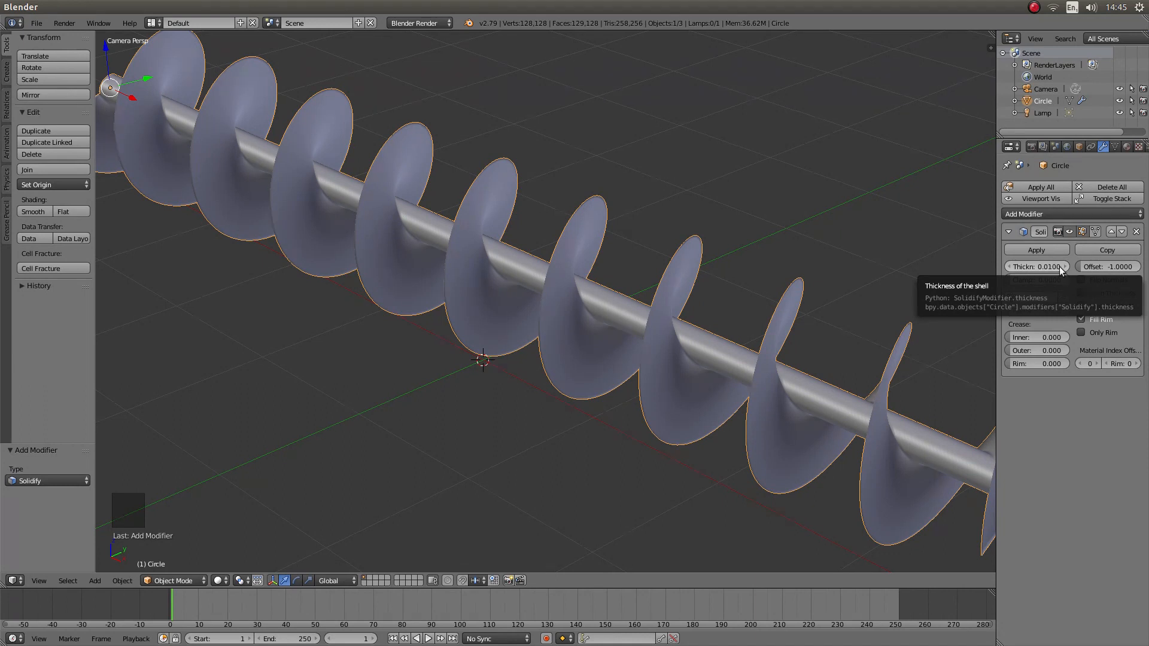
# - Set the Solidify thickness to 0.5
pyautogui.click(1034, 265)
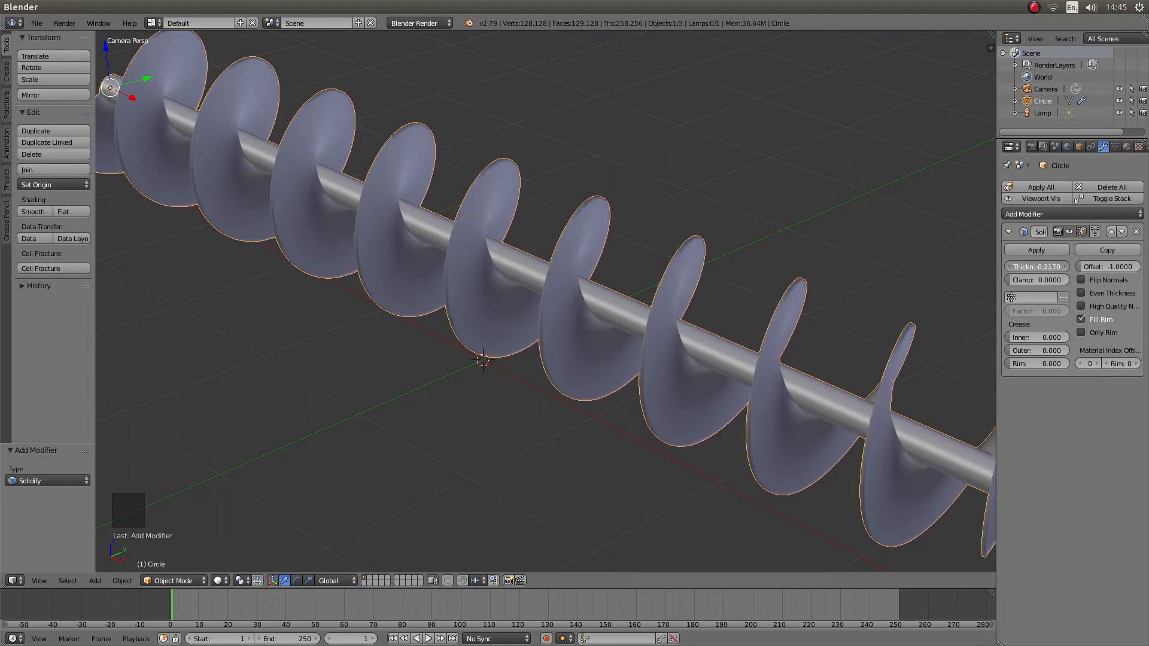
pyautogui.moveTo(1036, 266); pyautogui.dragTo(1004, 266)
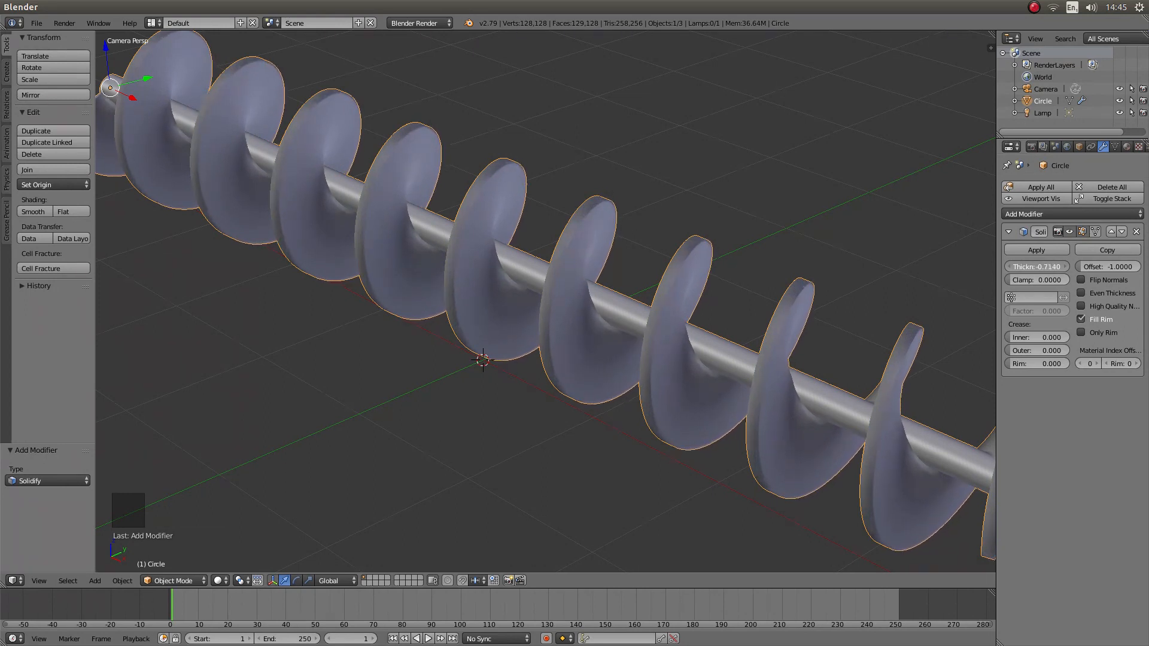
pyautogui.moveTo(1035, 266); pyautogui.dragTo(1055, 266)
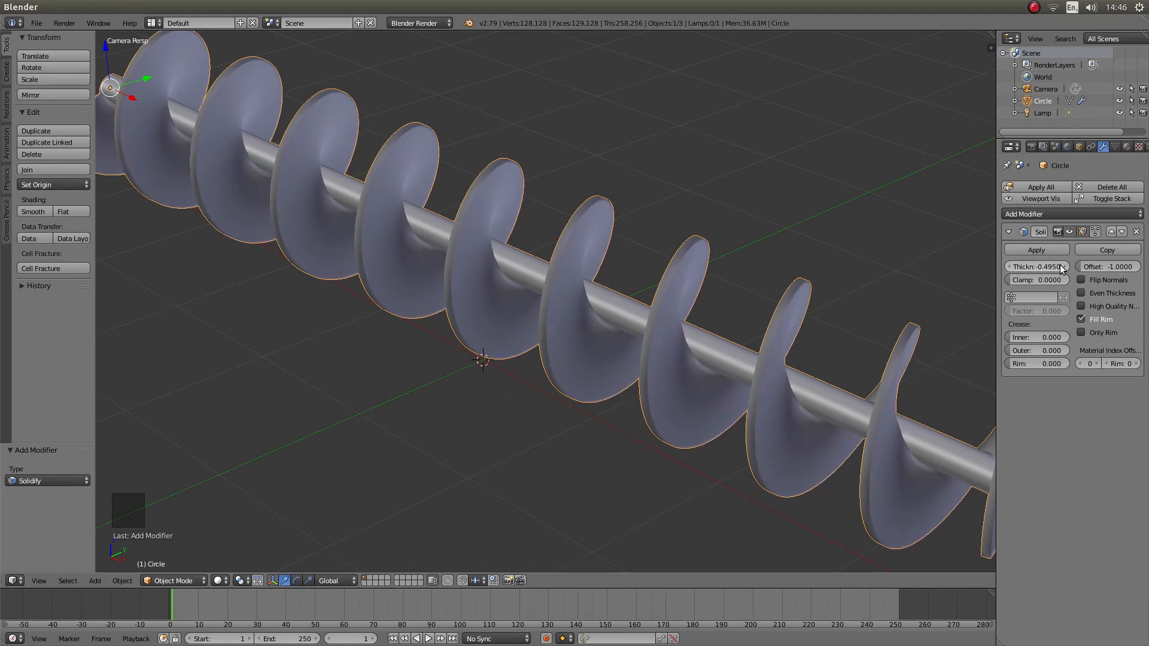
pyautogui.click(1036, 266)
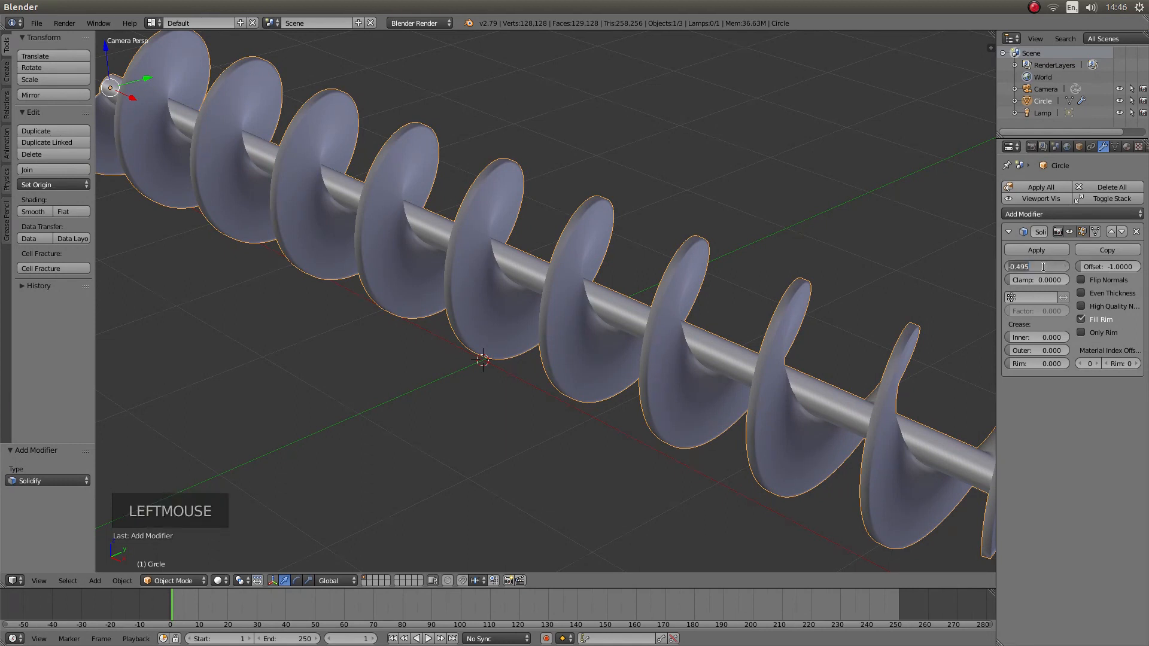
pyautogui.write('0.5000')
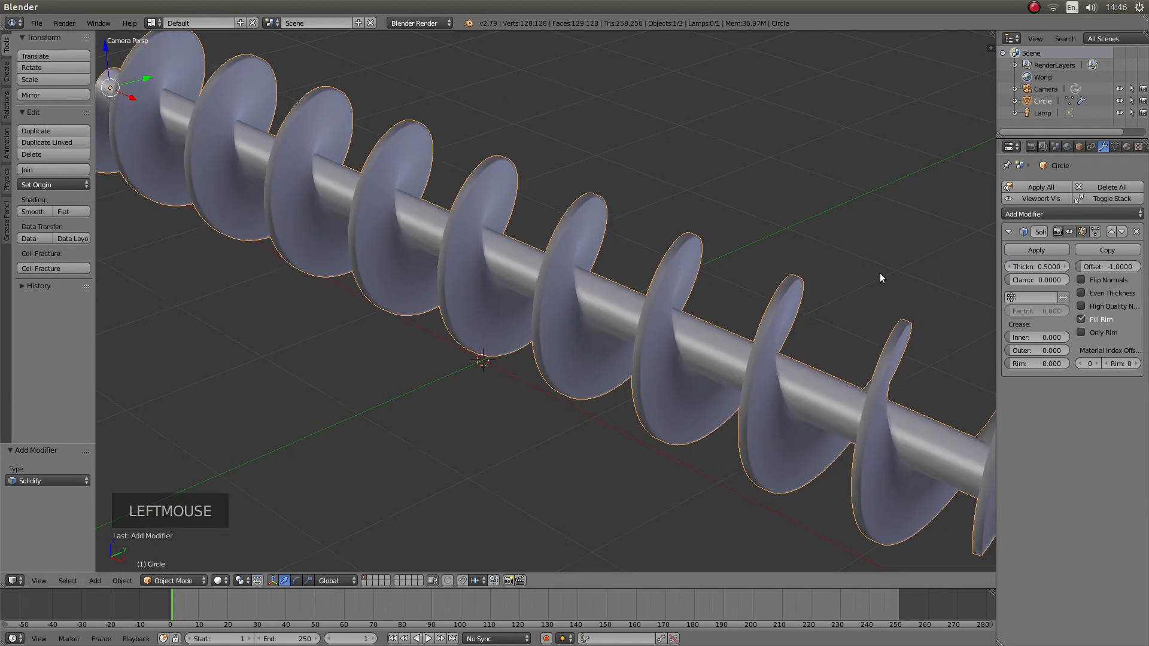
pyautogui.scroll(3)
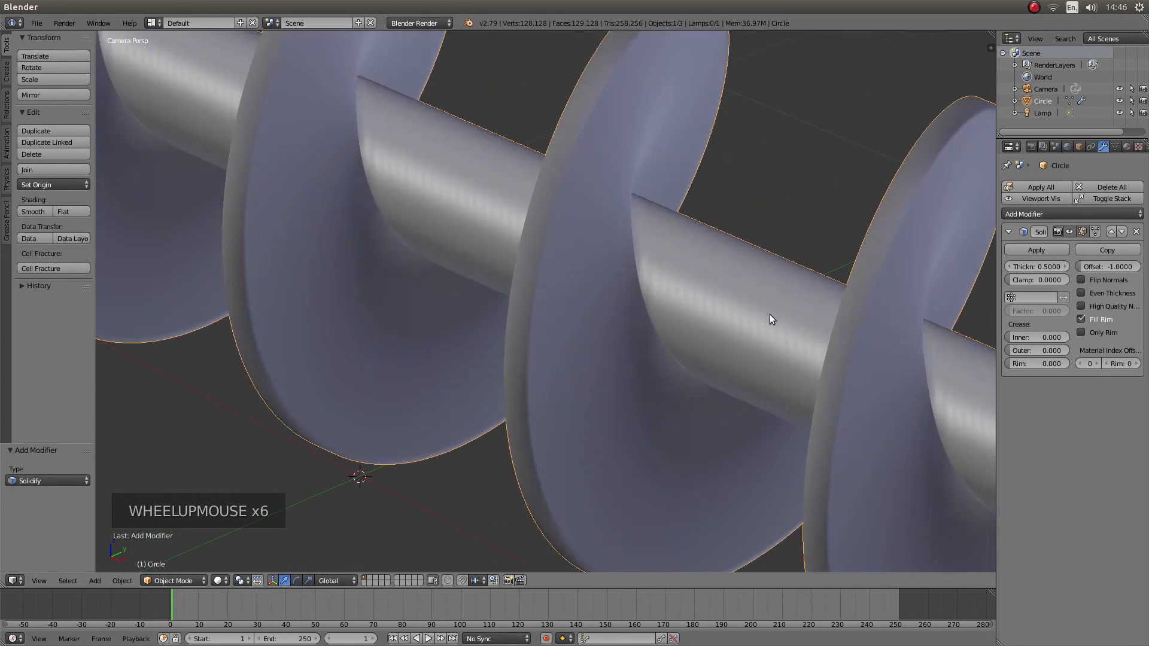
pyautogui.scroll(-3)
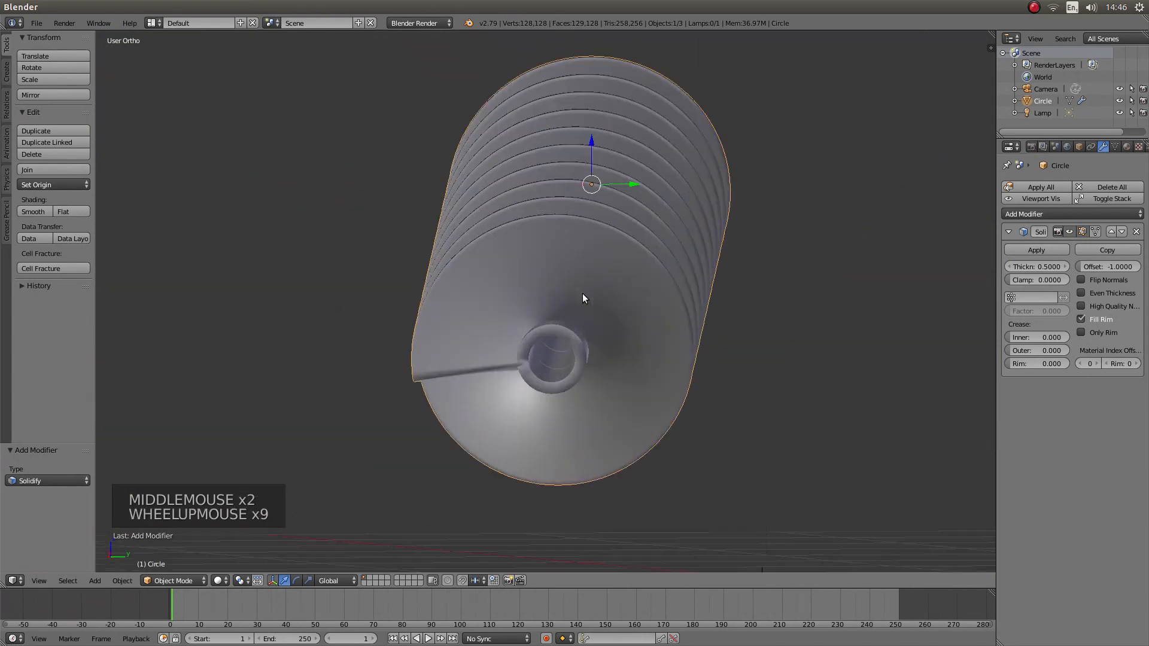
pyautogui.scroll(3)
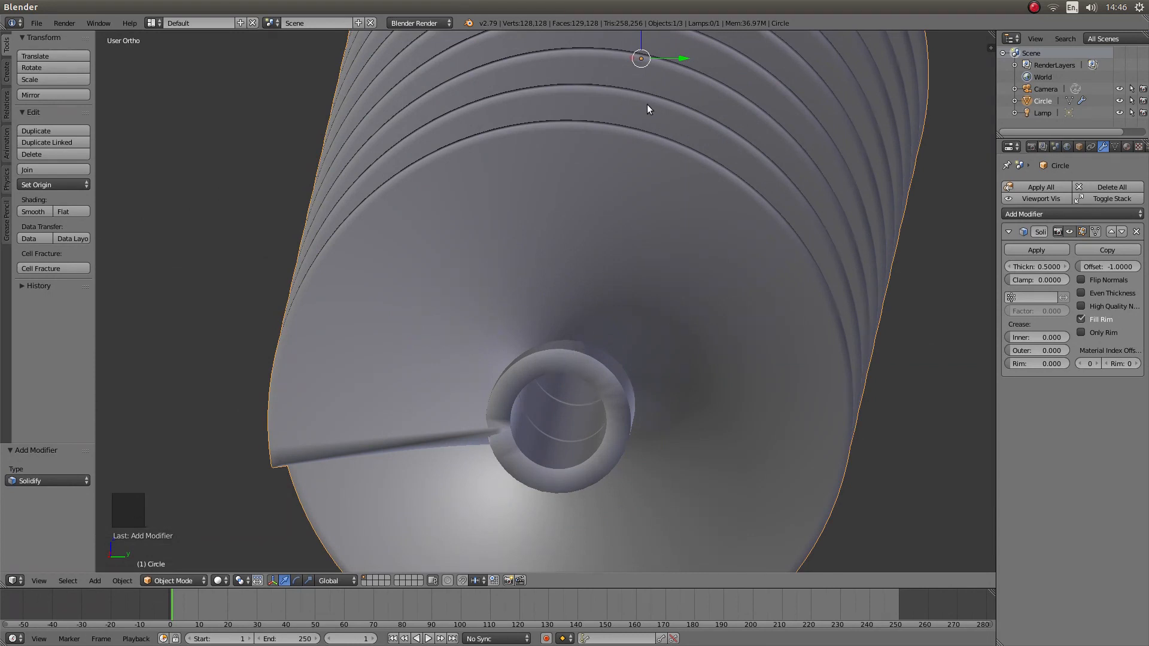
pyautogui.scroll(-3)
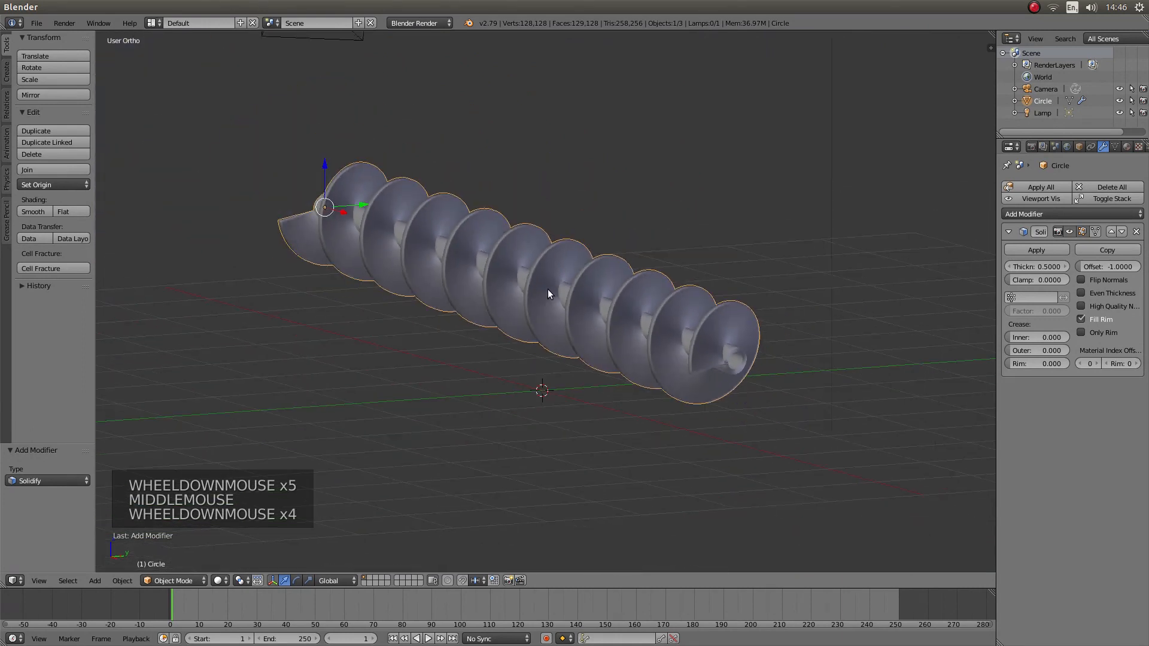
pyautogui.scroll(-3)
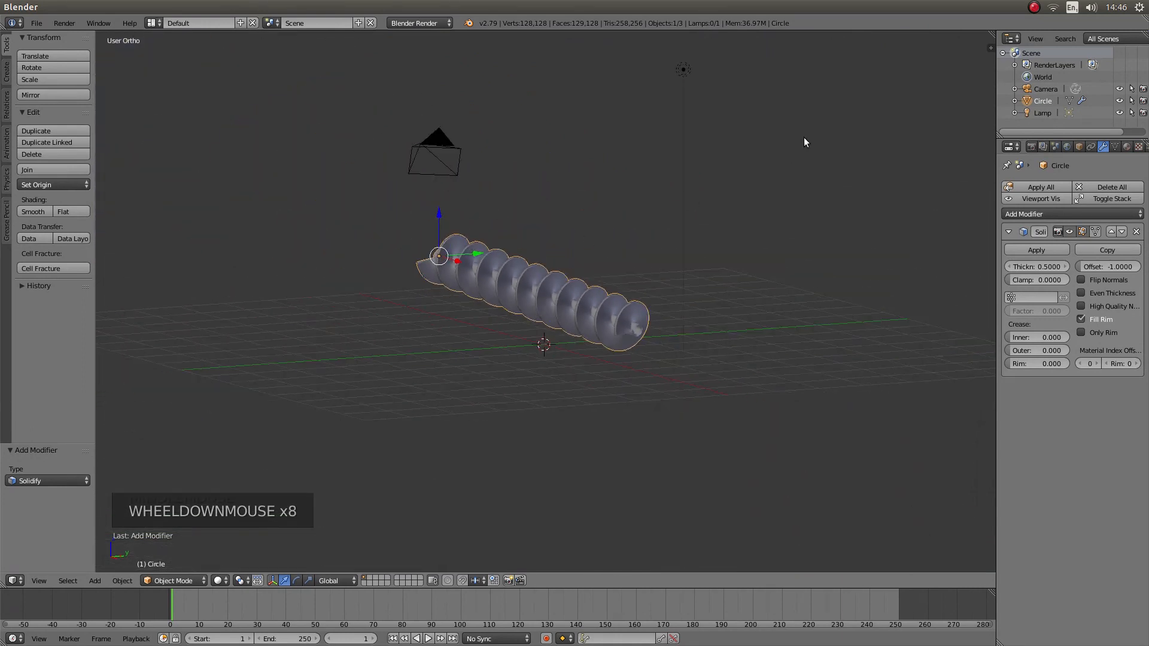
pyautogui.scroll(3)
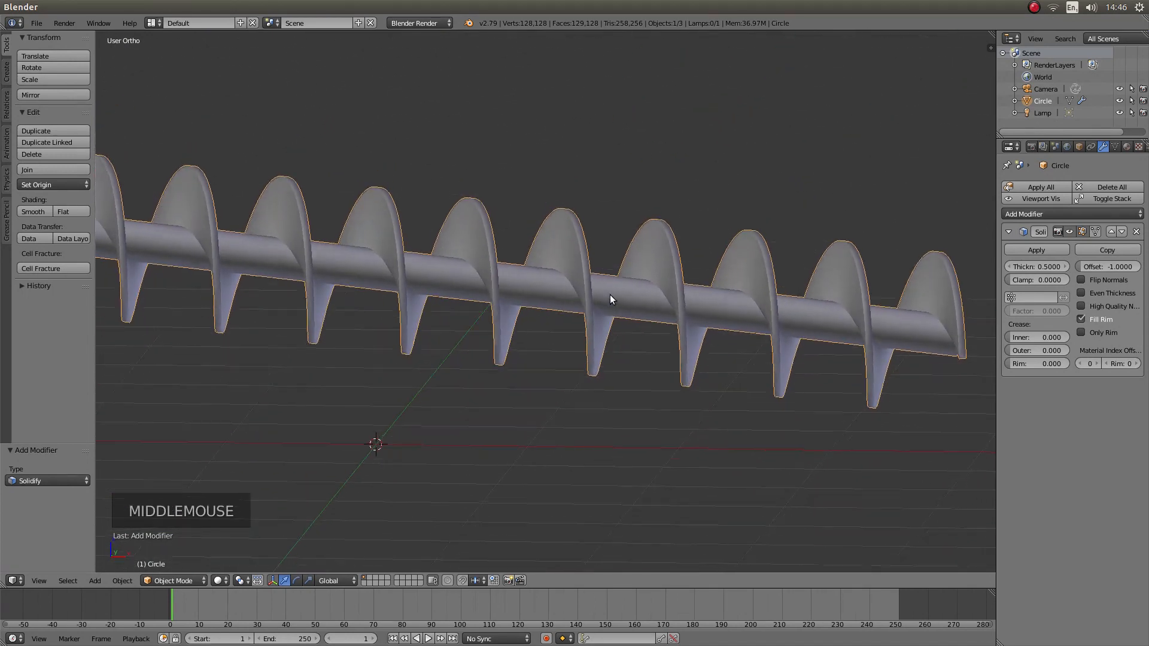
pyautogui.moveTo(608, 301); pyautogui.dragTo(542, 238)
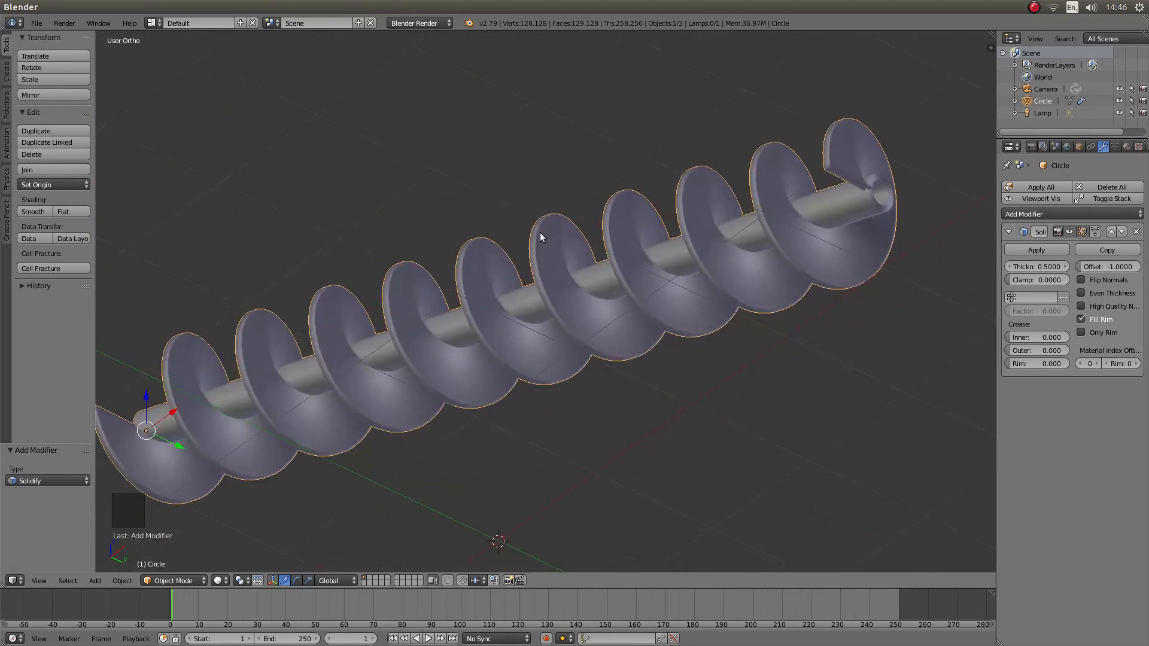
pyautogui.moveTo(539, 234); pyautogui.dragTo(524, 281)
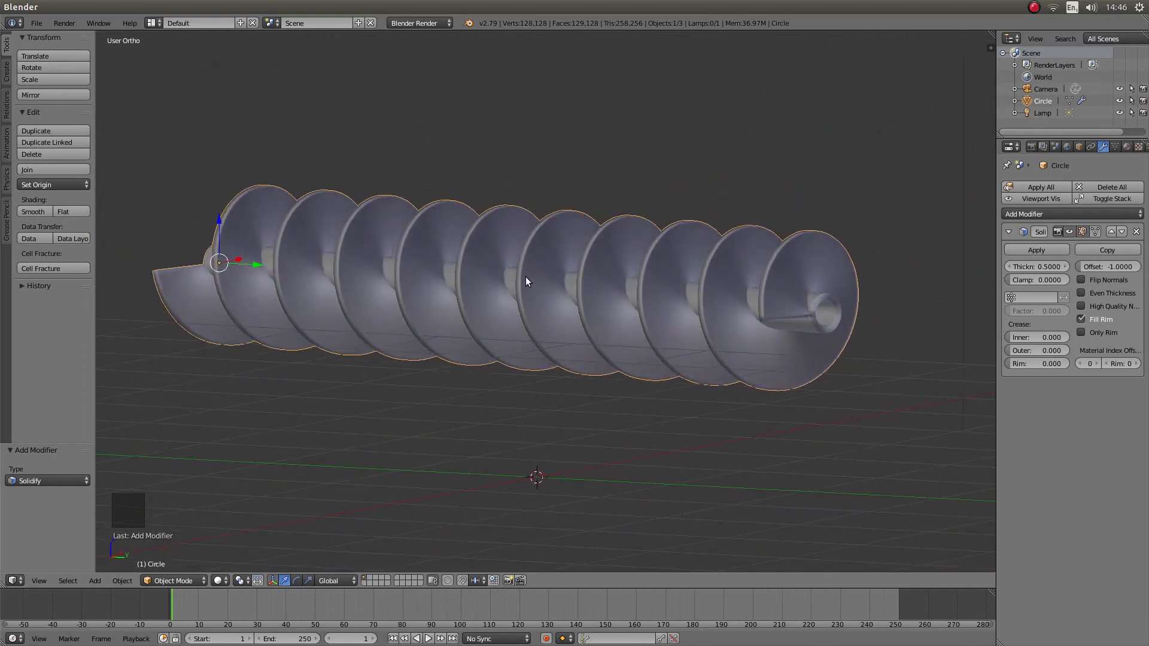
pyautogui.scroll(3)
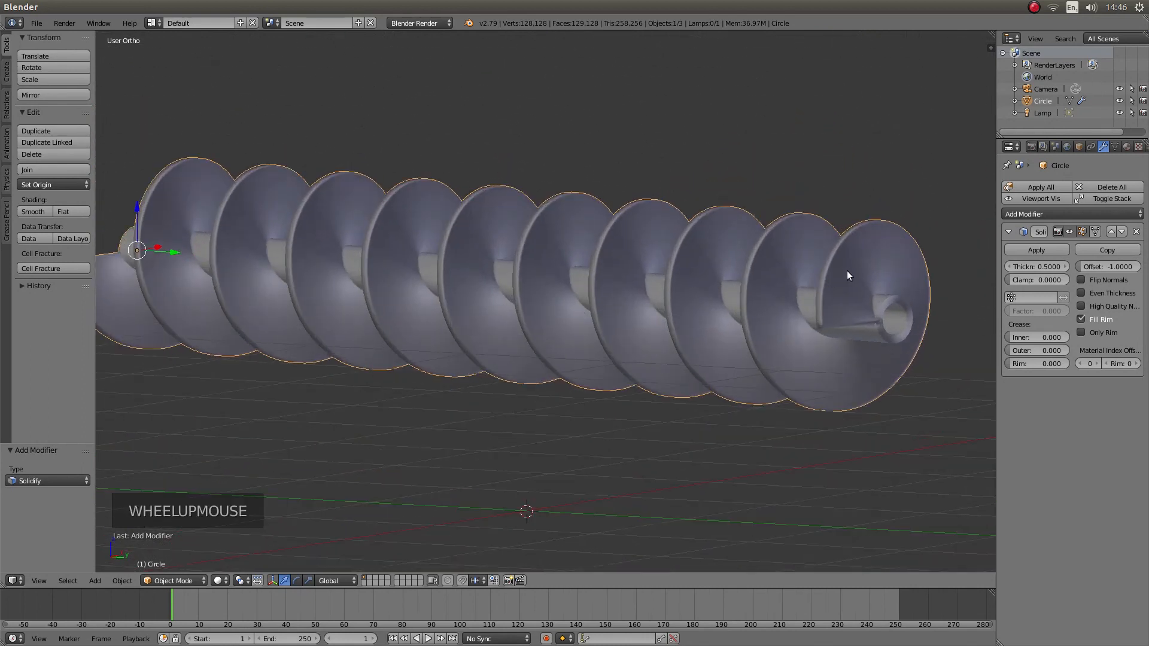